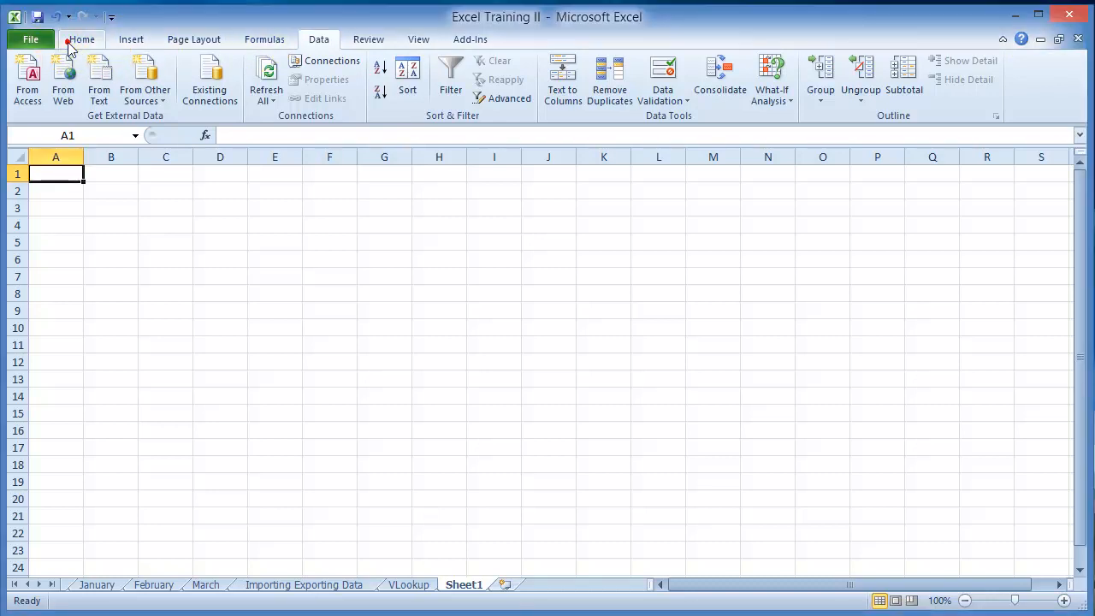
# Tour the Home, Insert, Page Layout and Formulas ribbon command sets
pyautogui.click(81, 39)
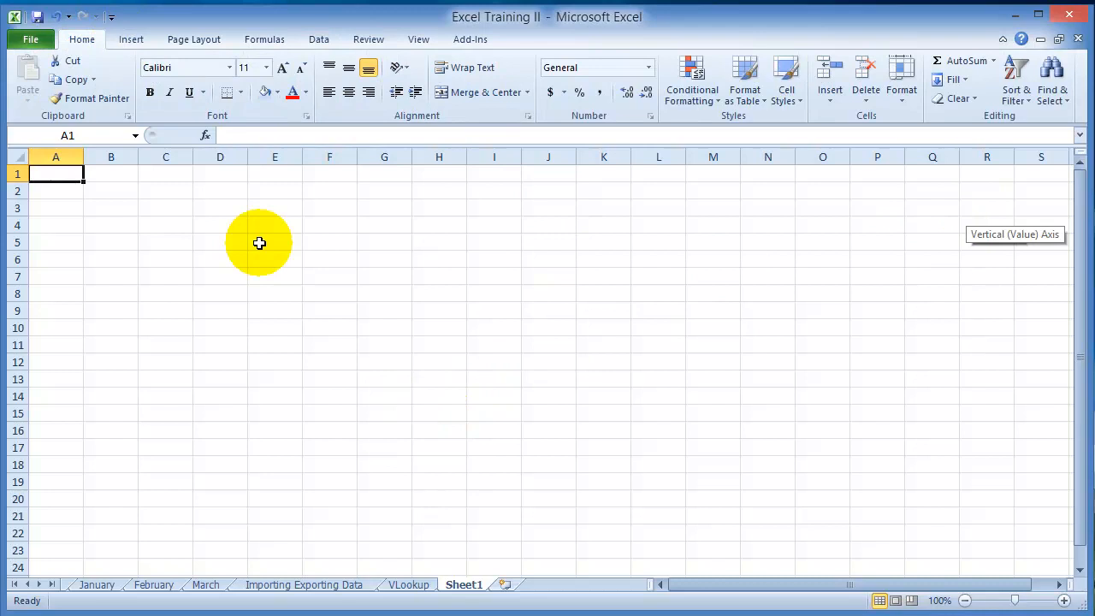
pyautogui.click(130, 38)
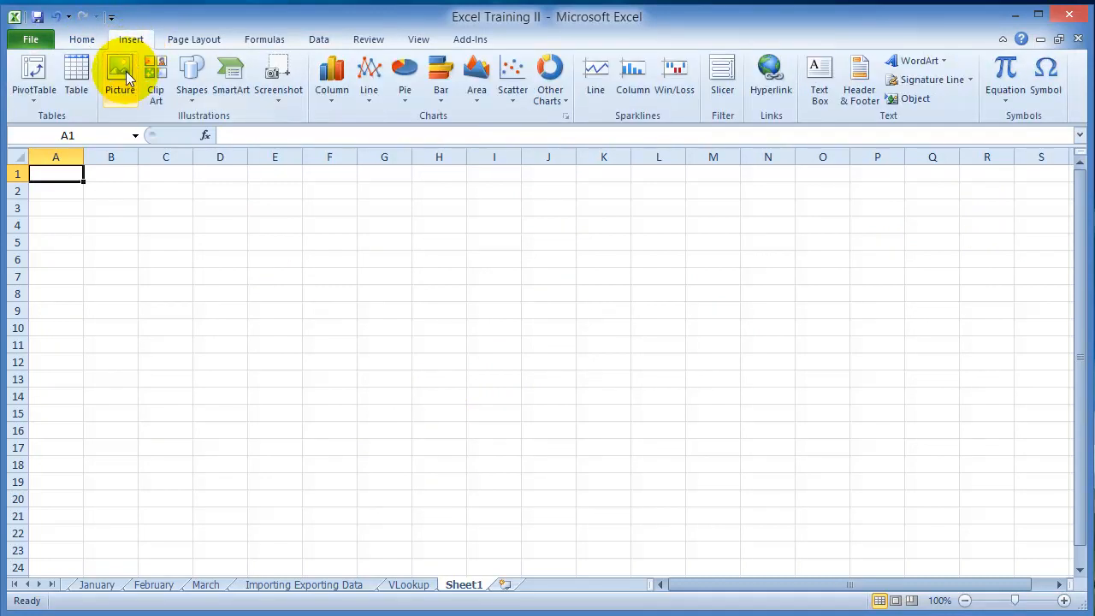
pyautogui.moveTo(476, 77)
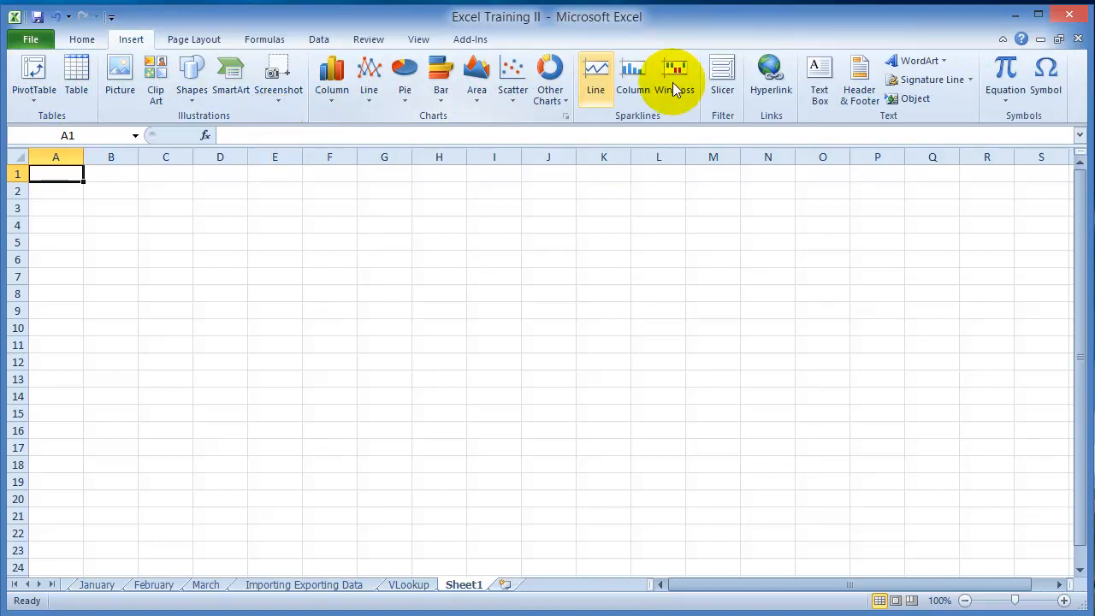
pyautogui.moveTo(154, 47)
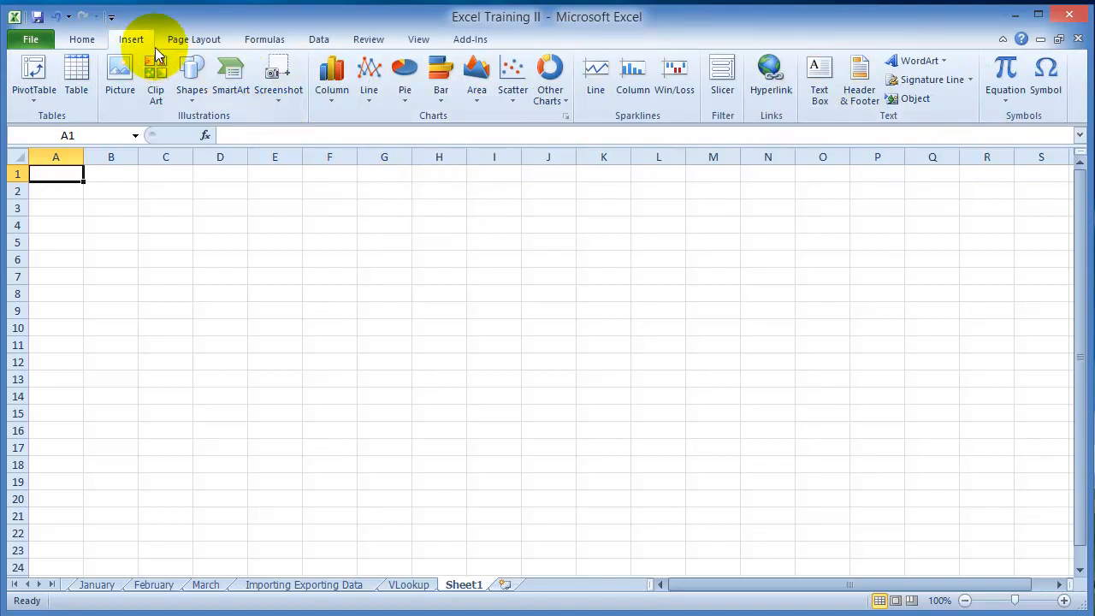
pyautogui.click(193, 39)
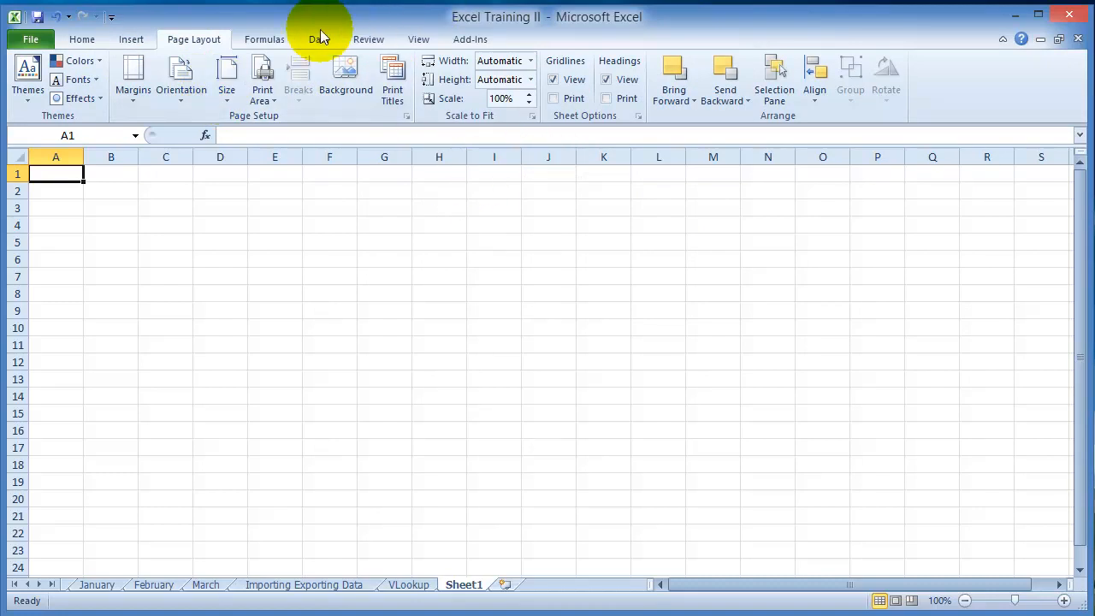
pyautogui.click(263, 38)
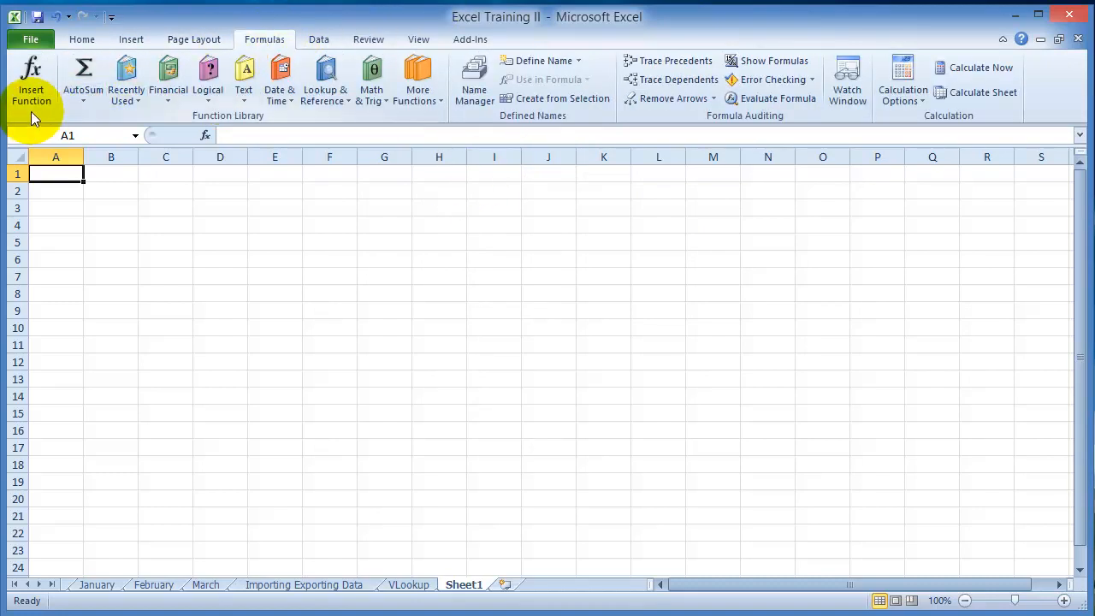
pyautogui.moveTo(244, 77)
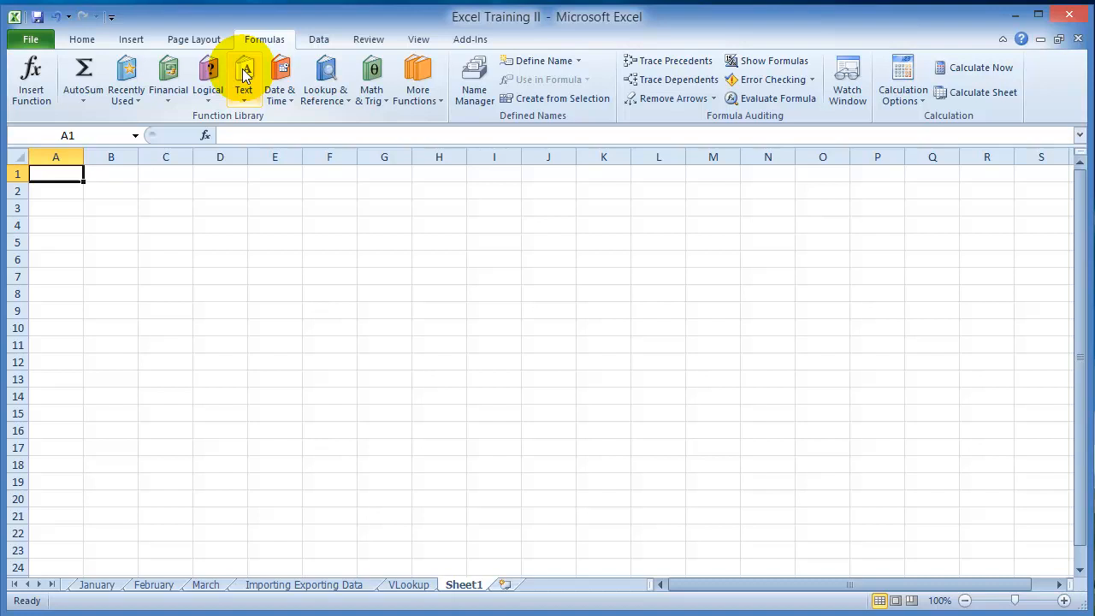
pyautogui.moveTo(283, 124)
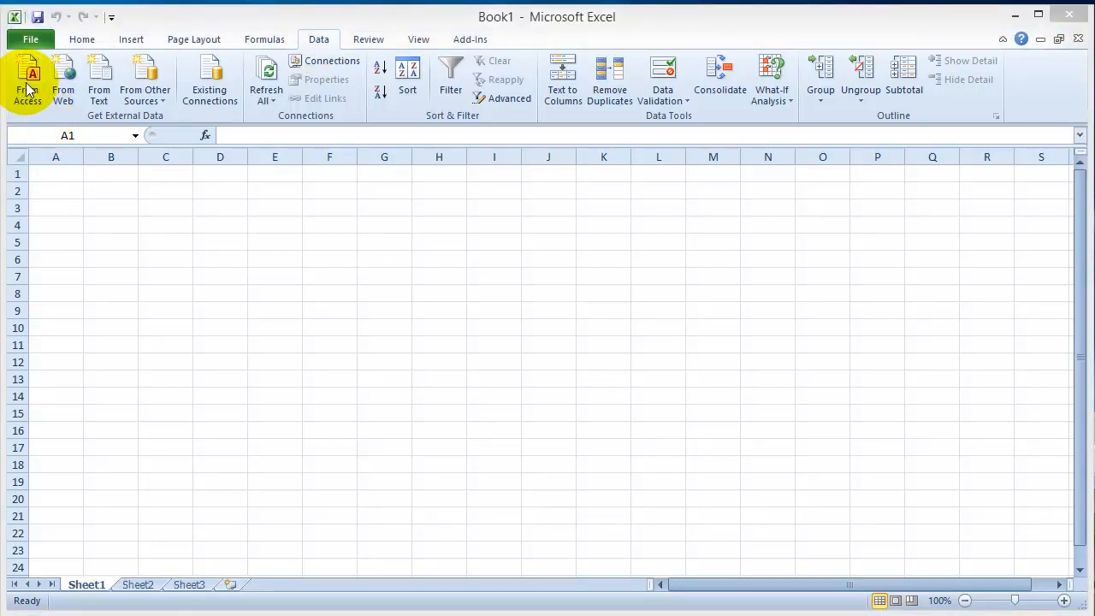
pyautogui.moveTo(28, 81)
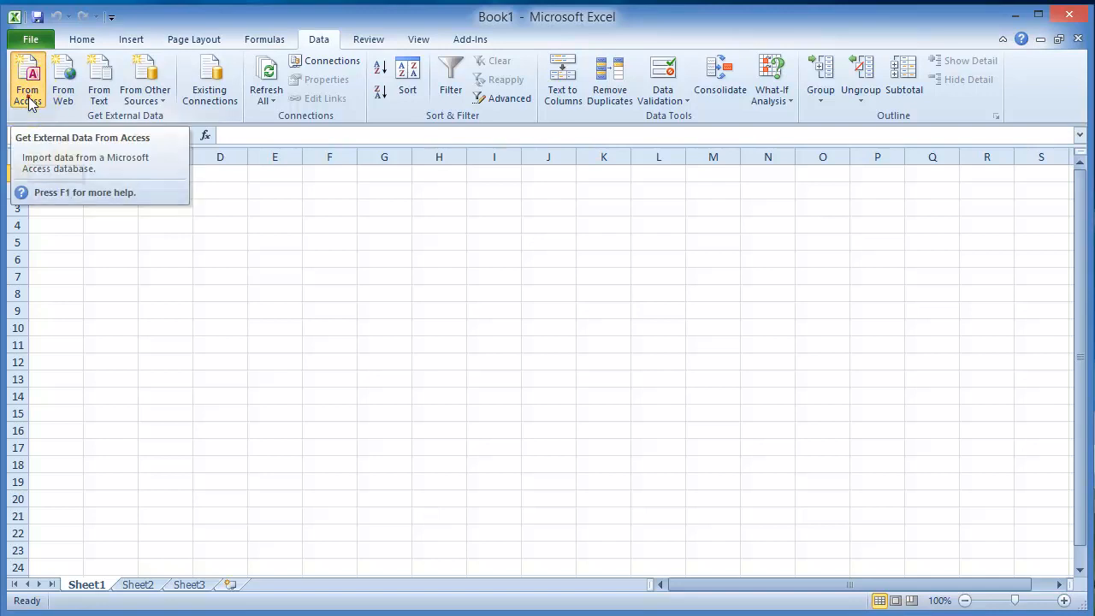
# Start a From Access database import in the new Book1 workbook
pyautogui.click(27, 81)
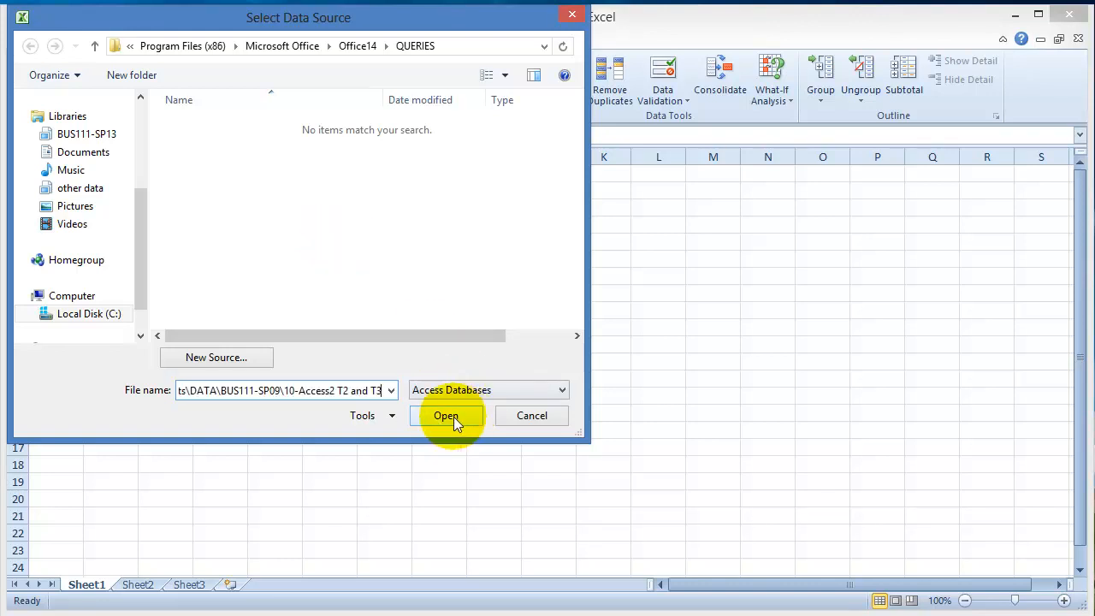
# Import the Belmont Database Customer table into Sheet1 starting at cell A1
pyautogui.click(445, 415)
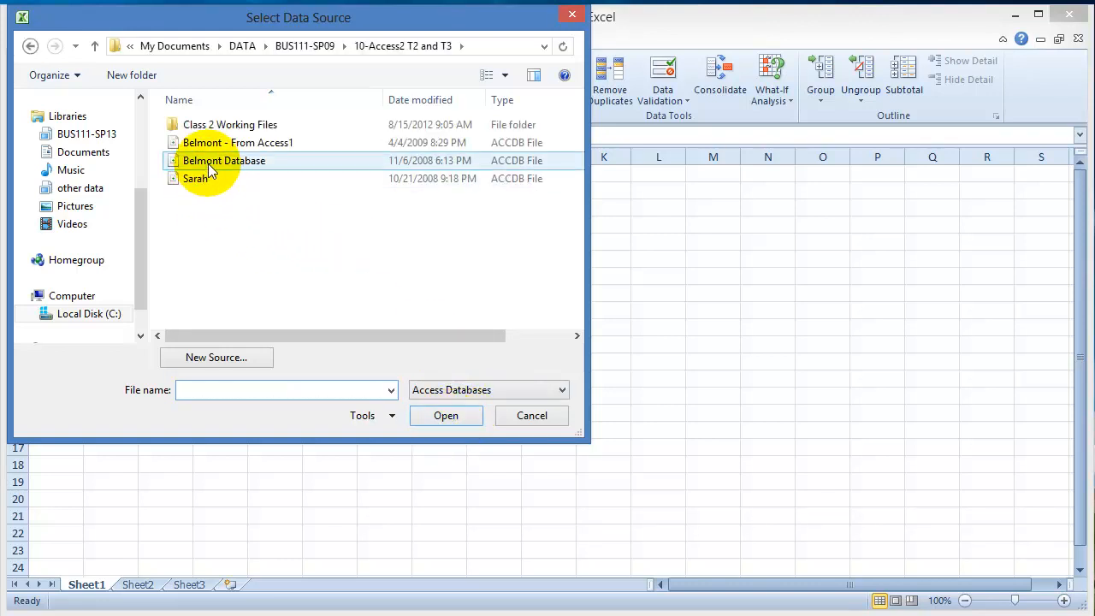
pyautogui.moveTo(224, 161)
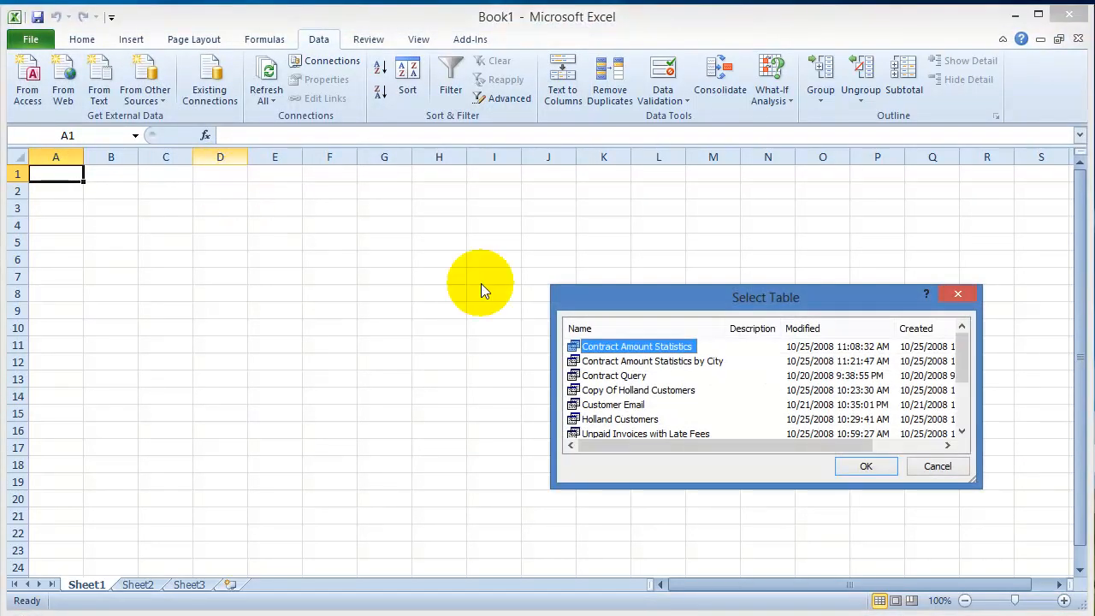
pyautogui.moveTo(650, 413)
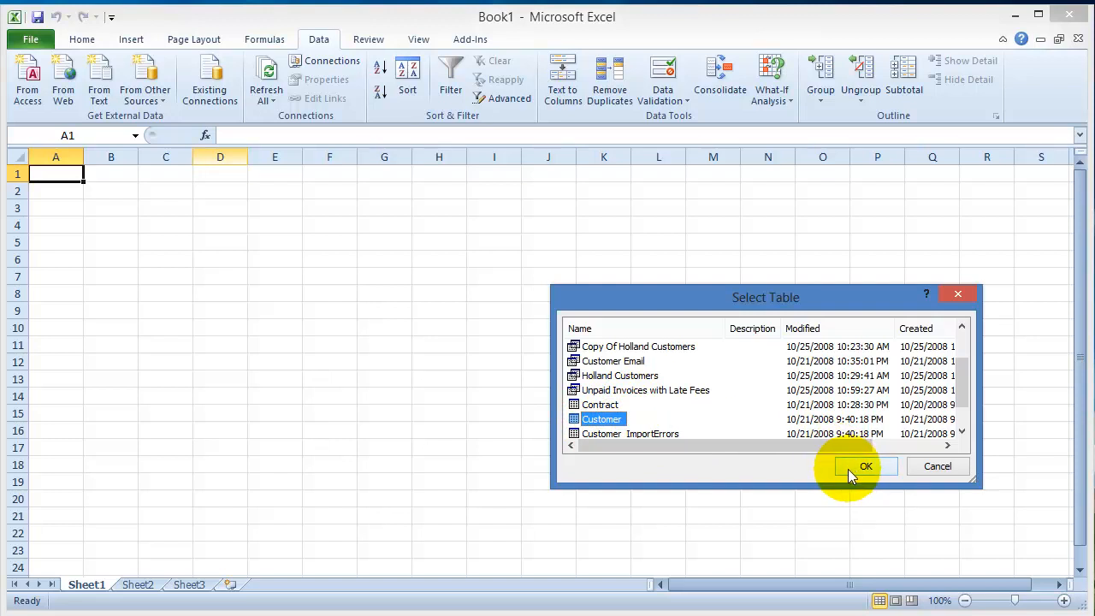
pyautogui.click(866, 466)
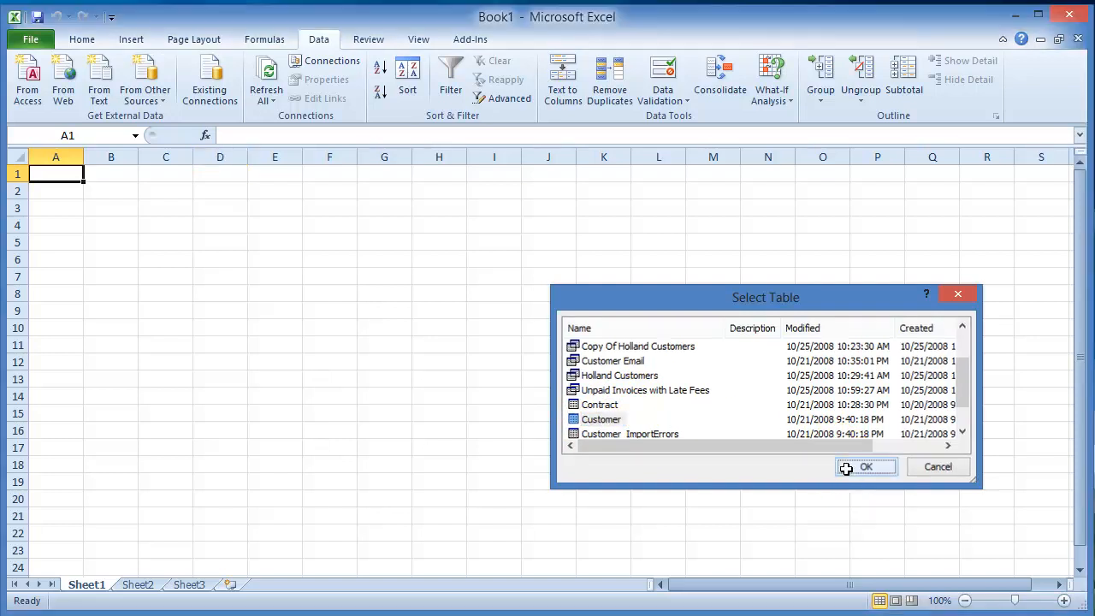
pyautogui.click(865, 466)
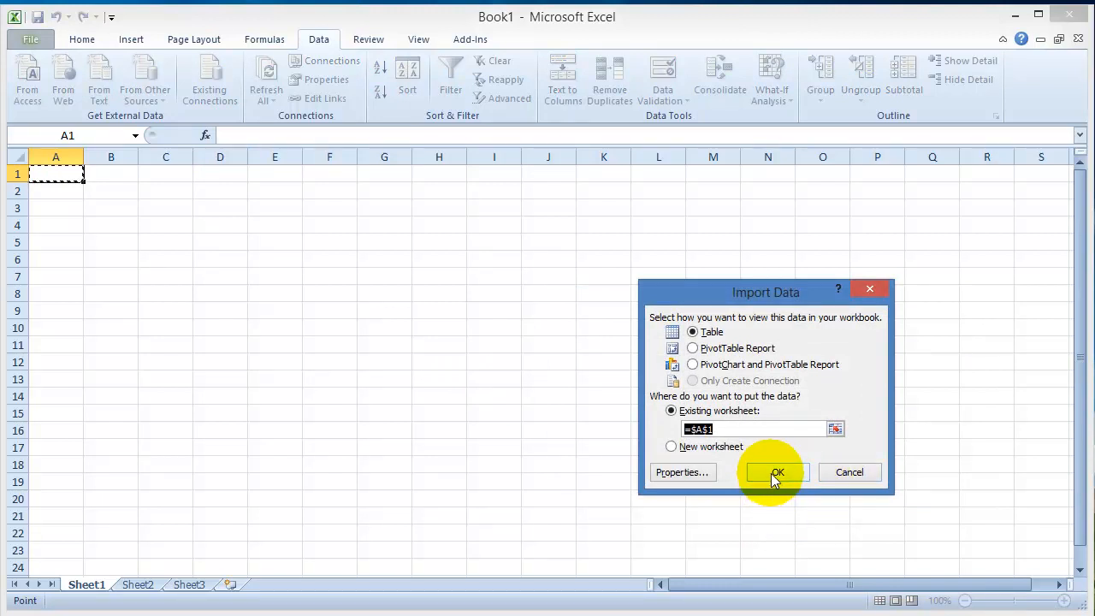
pyautogui.click(777, 473)
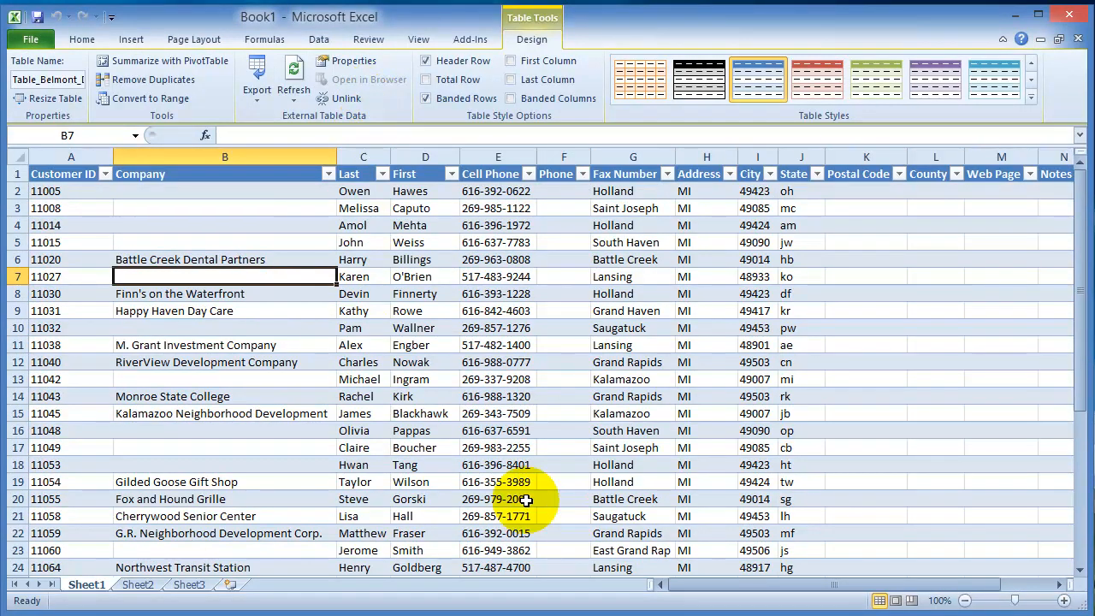
# Import the msn.com stock quotes table into Sheet2 at A1, then select cells A6-A7
pyautogui.click(137, 585)
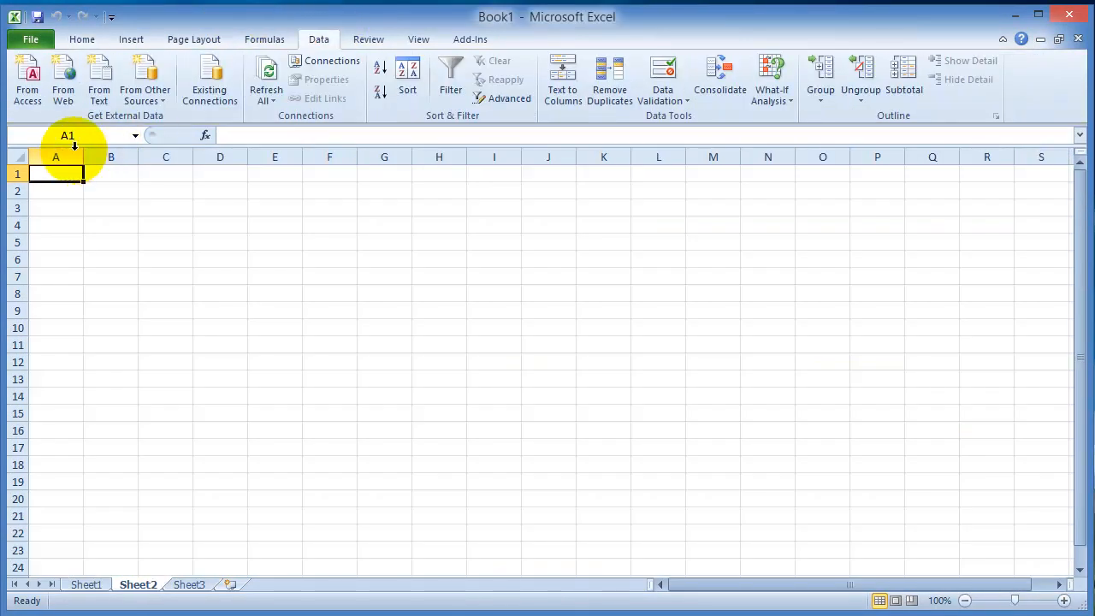
pyautogui.click(63, 77)
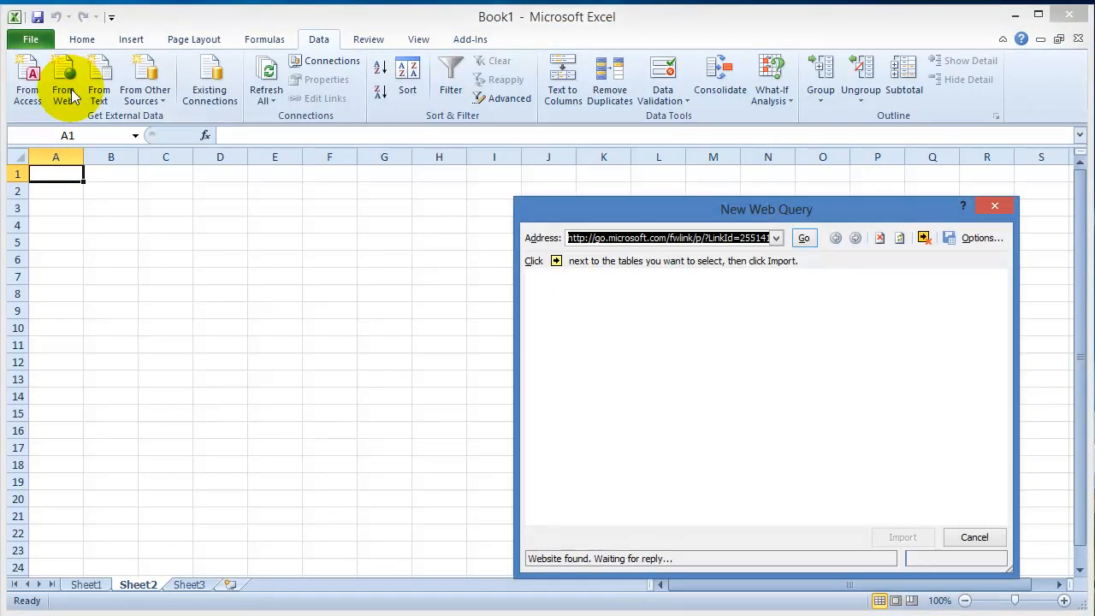
pyautogui.click(802, 238)
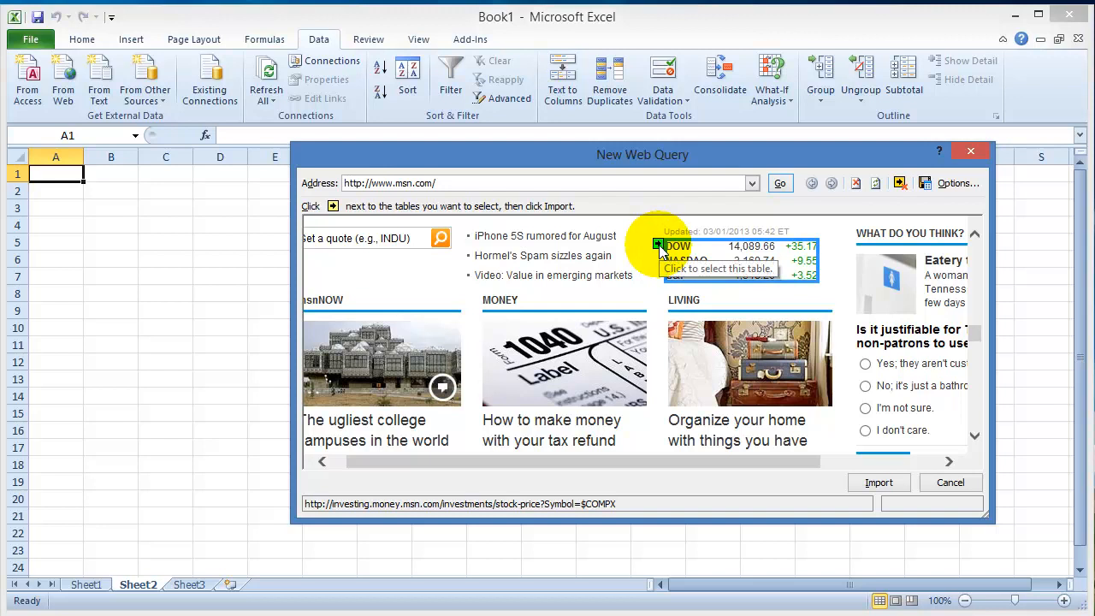
pyautogui.click(658, 246)
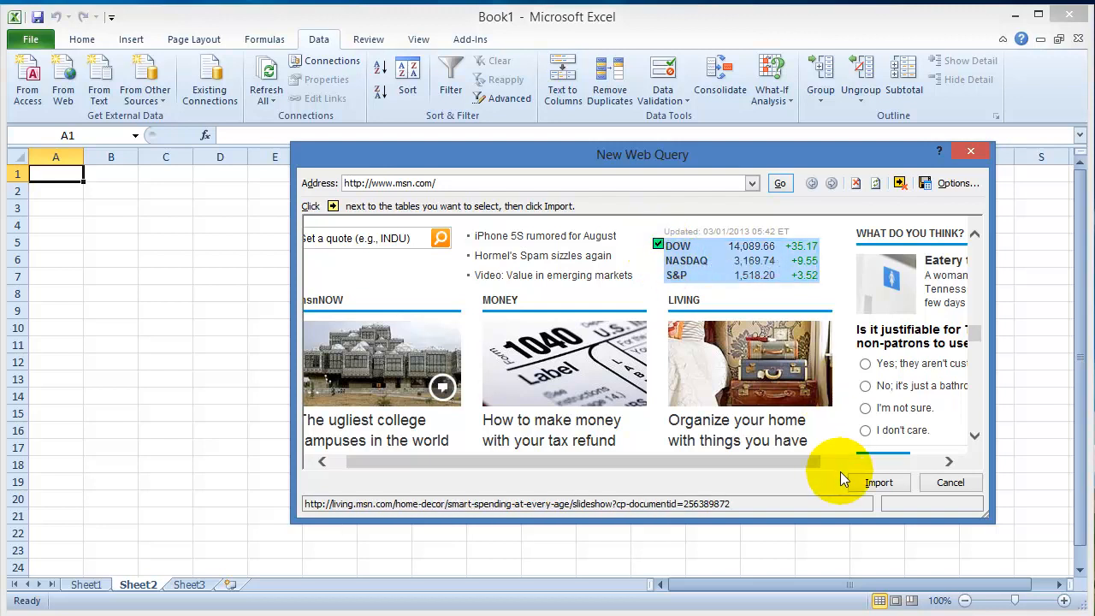
pyautogui.click(879, 481)
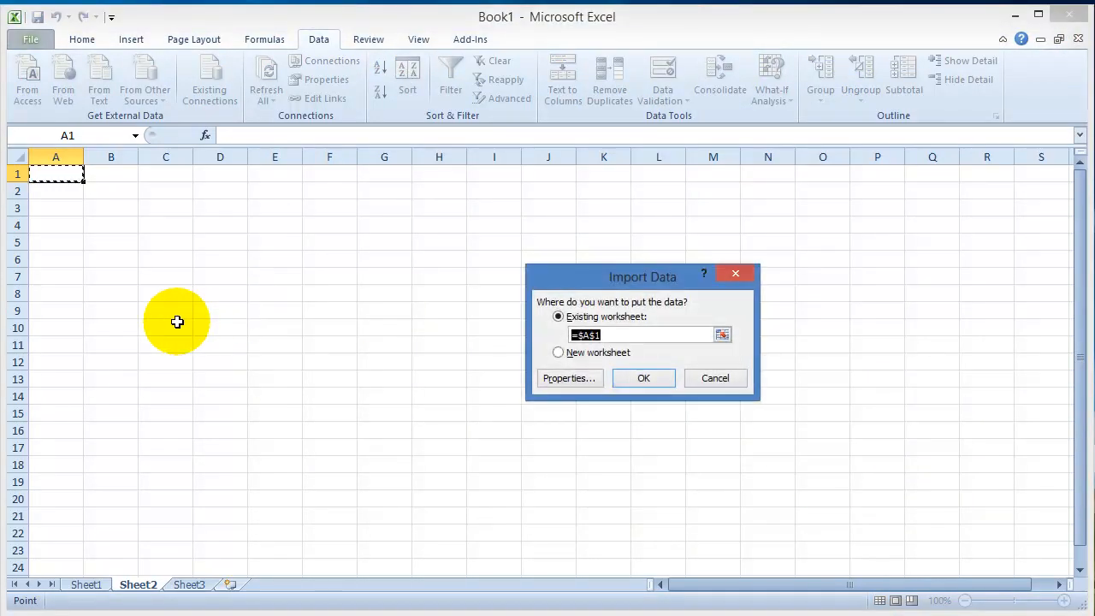
pyautogui.click(643, 378)
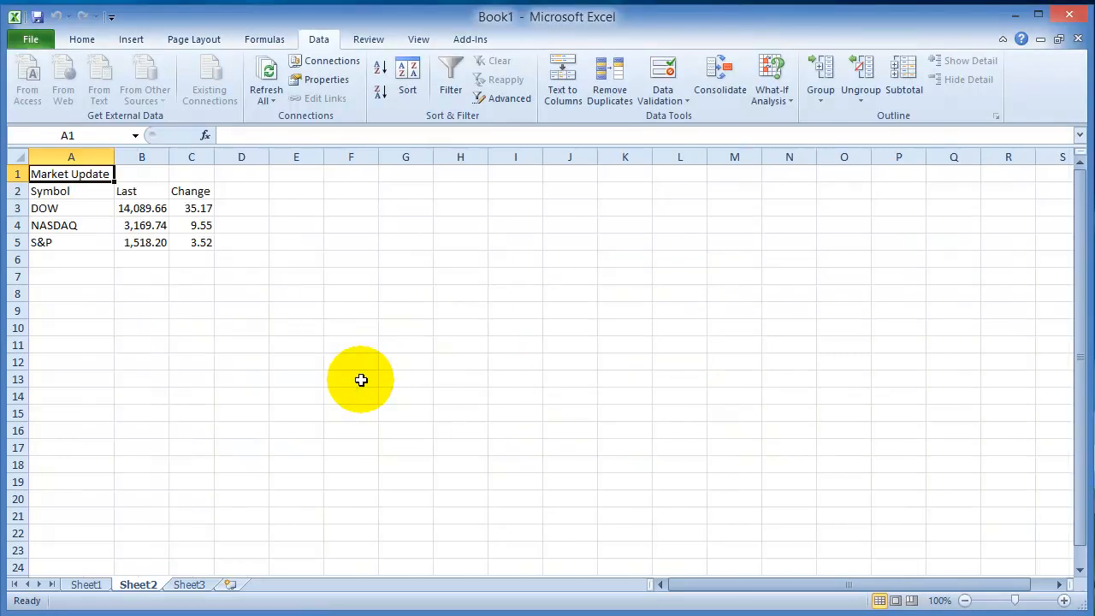
pyautogui.click(71, 259)
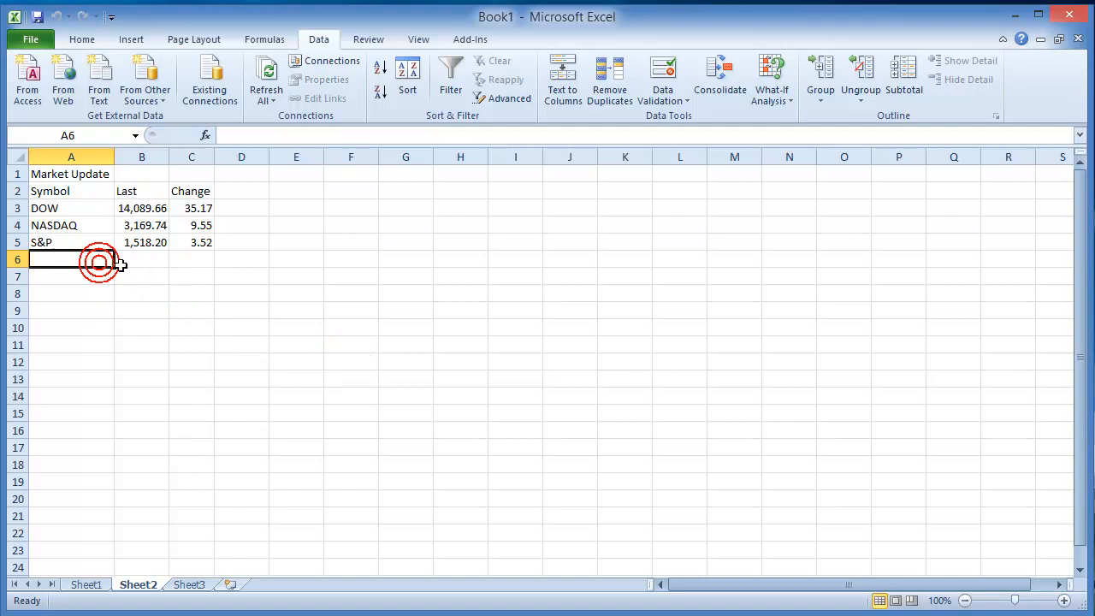
pyautogui.click(71, 275)
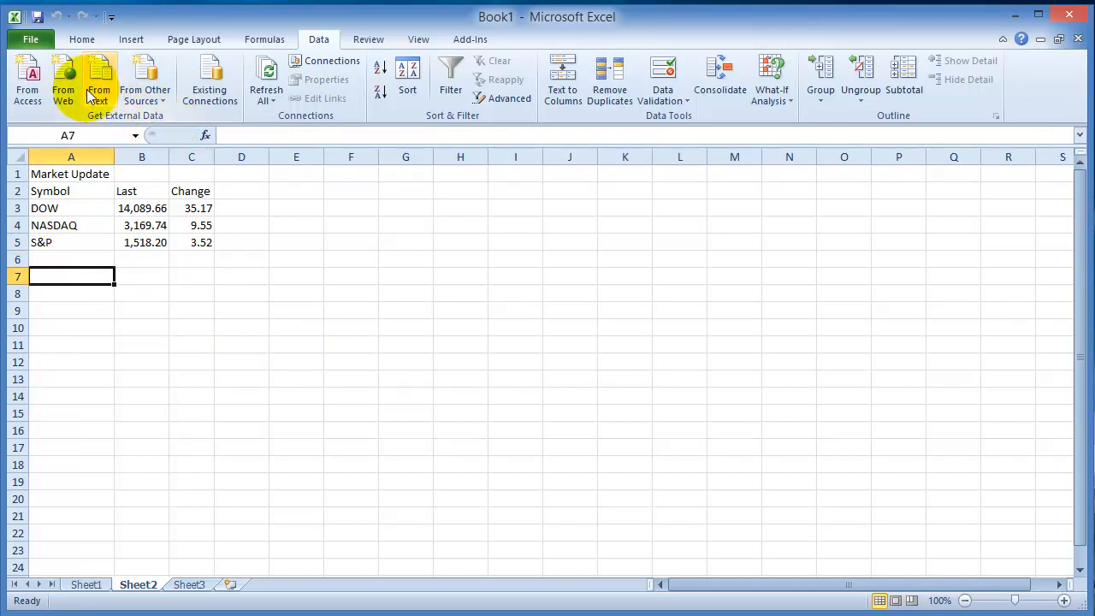
pyautogui.moveTo(99, 81)
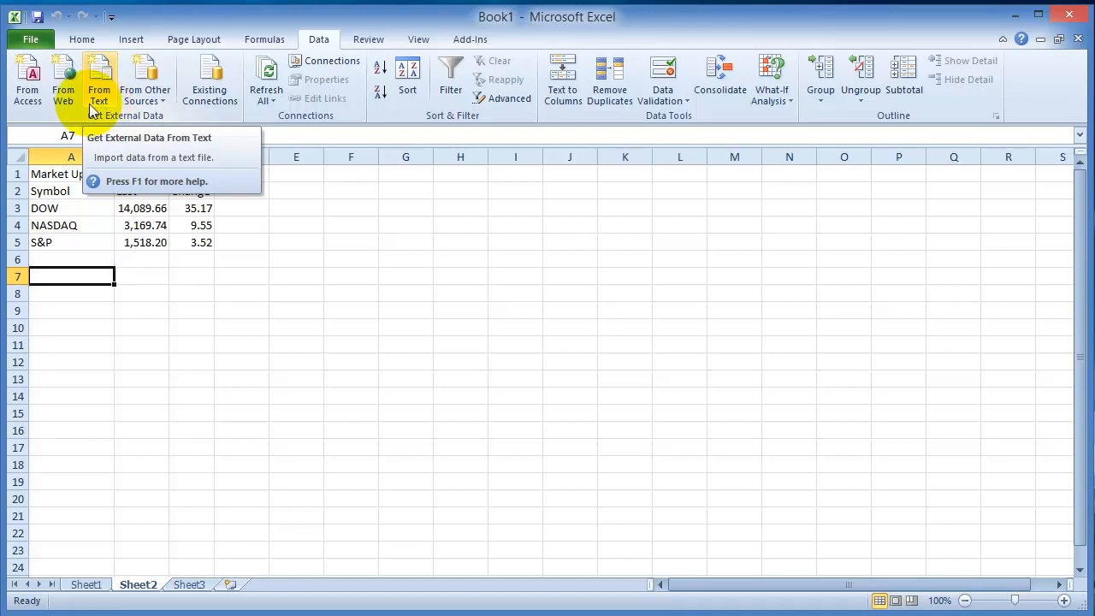
pyautogui.moveTo(63, 77)
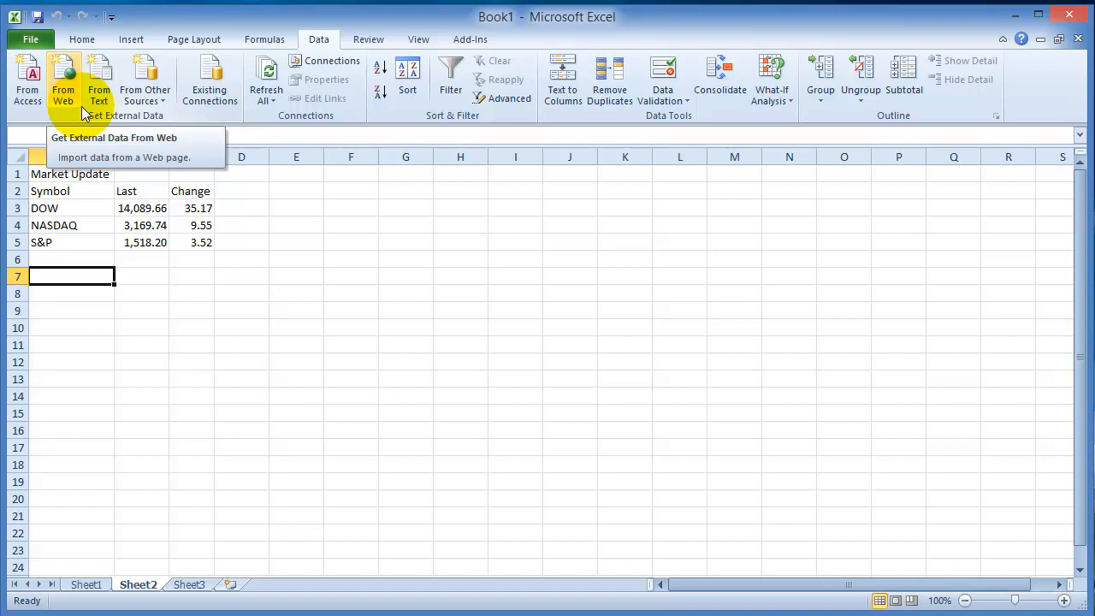
# Switch to the empty Sheet3
pyautogui.click(189, 584)
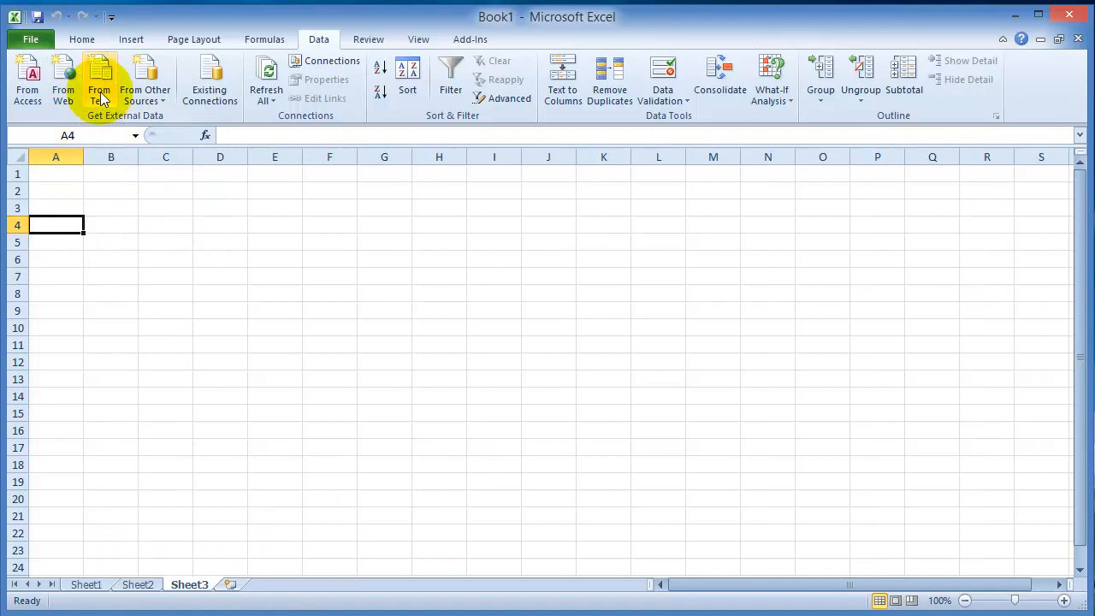
# Start a From Text import, browsing to the DATA\BUS111-SP09\10-Access2 T2 and T3 folder
pyautogui.click(99, 77)
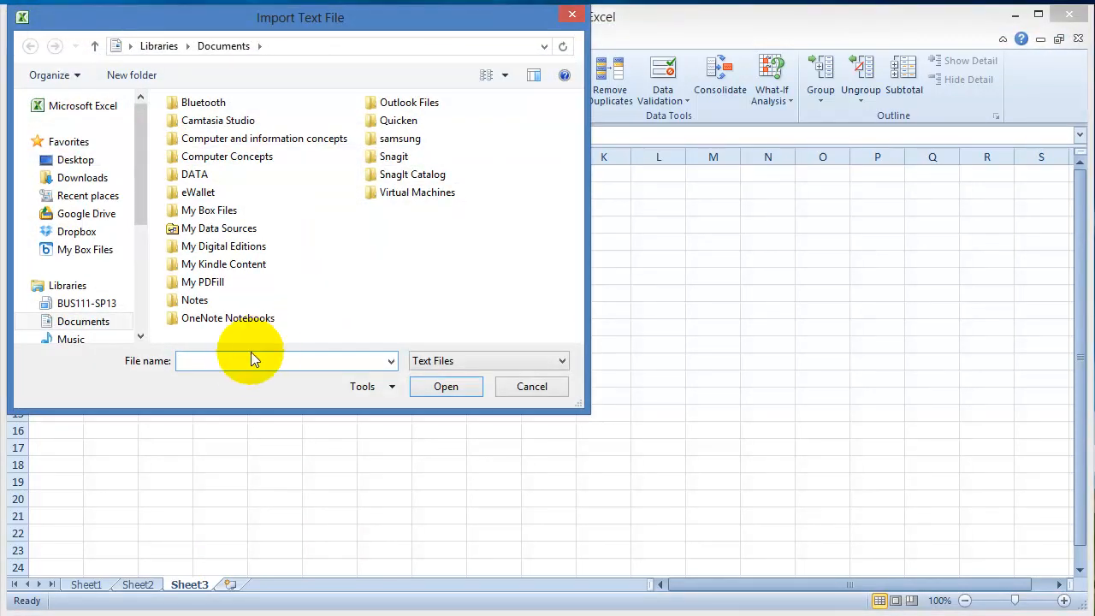
pyautogui.write('ts\\DATA\\BUS111-SP09\\10-Access2 T2 and T3')
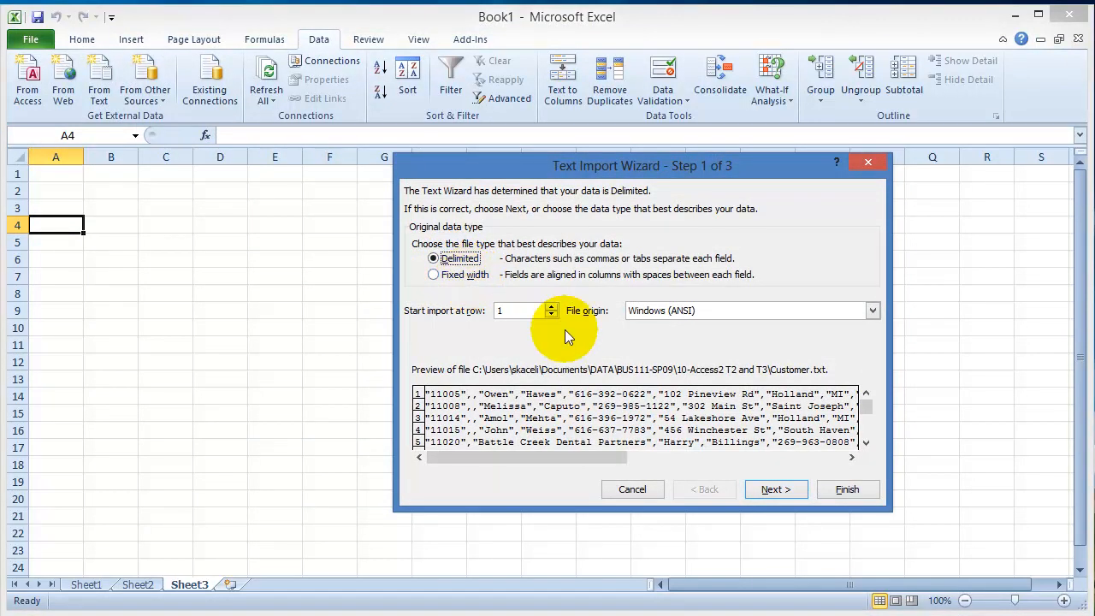
pyautogui.moveTo(774, 489)
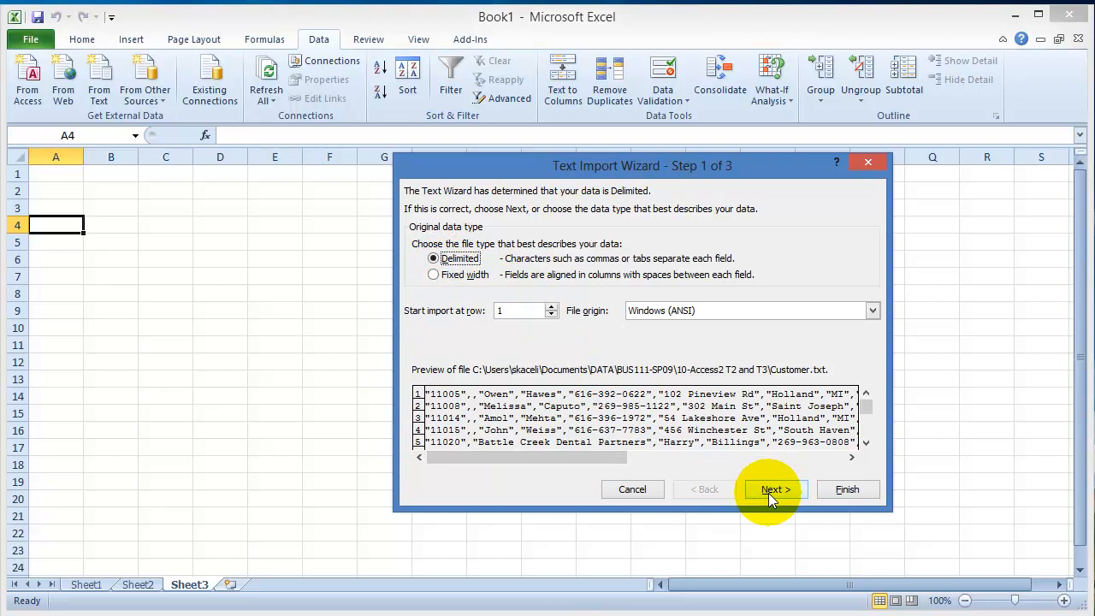
# Import Customer.txt into Sheet3 as comma-delimited columns
pyautogui.click(774, 489)
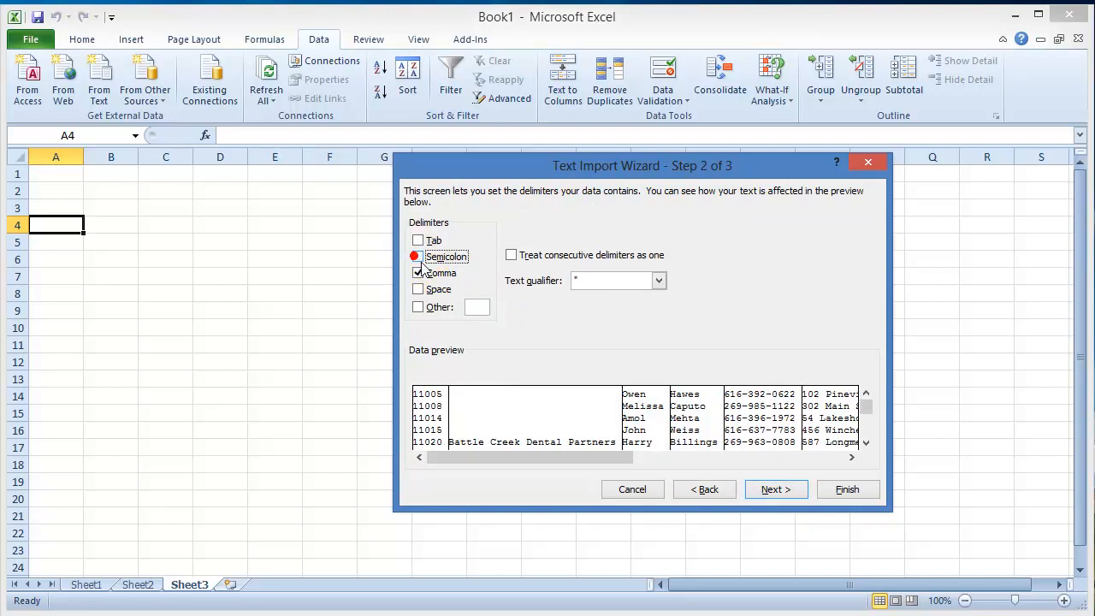
pyautogui.click(418, 256)
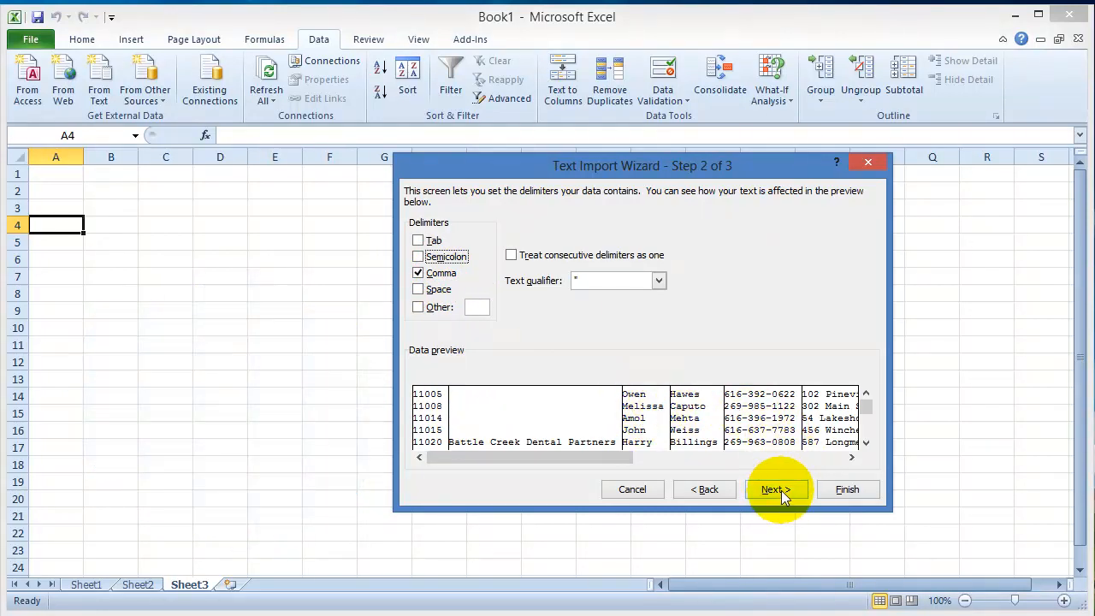
pyautogui.click(774, 490)
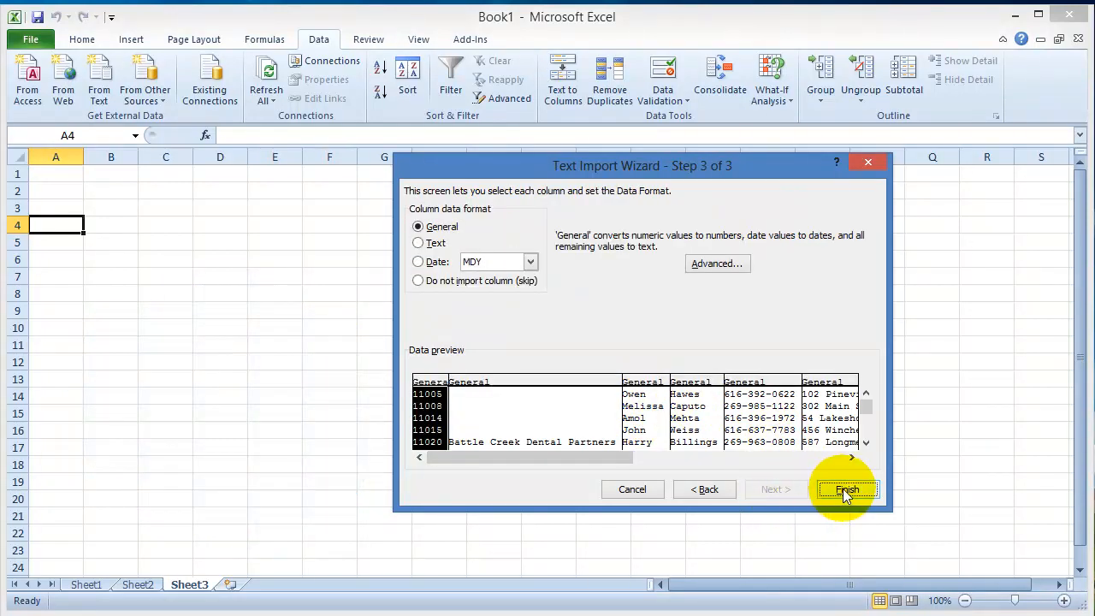
pyautogui.click(845, 490)
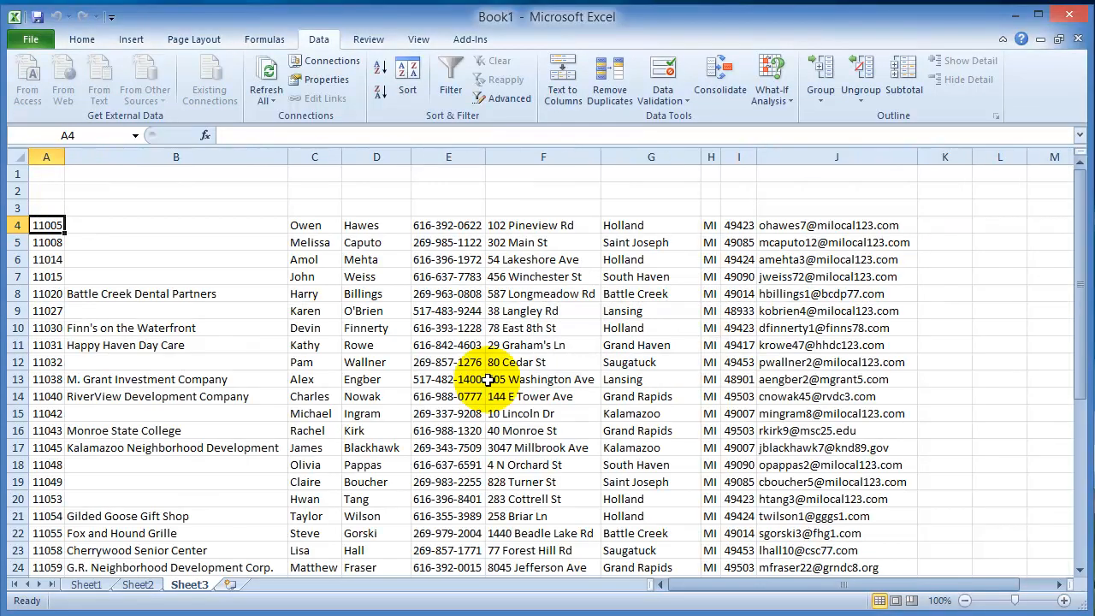
# Add a new Sheet4 and show the From Other Sources import options
pyautogui.scroll(-3)
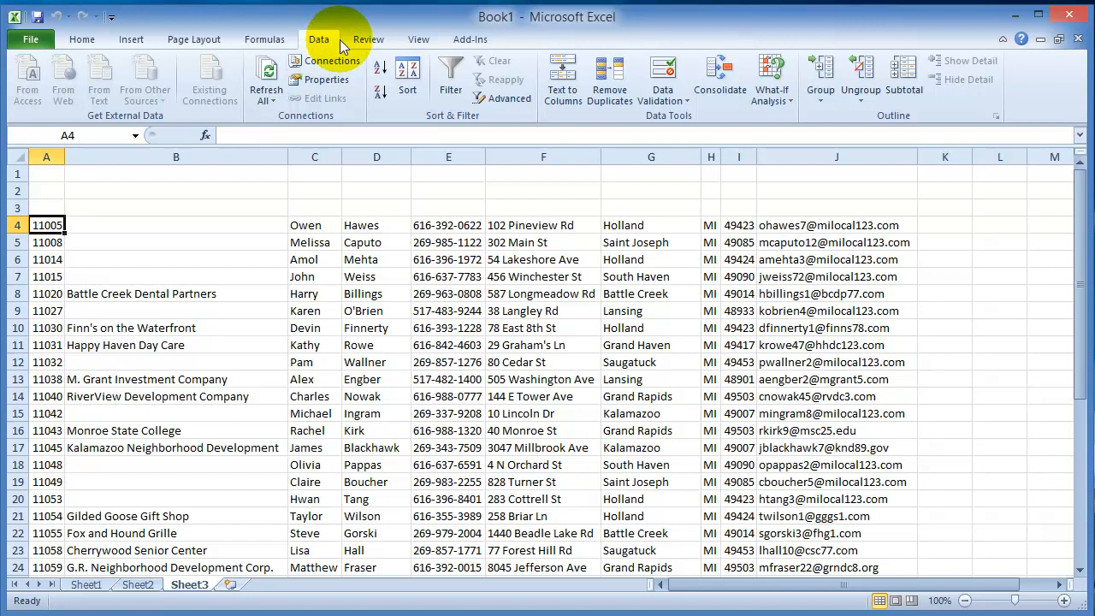
pyautogui.click(258, 584)
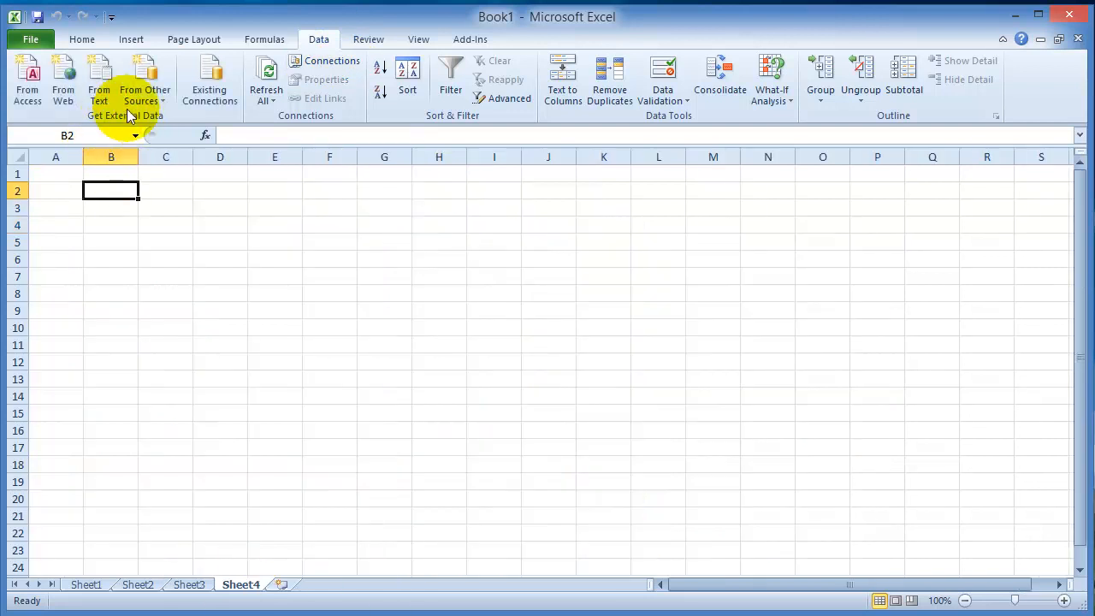
pyautogui.click(145, 77)
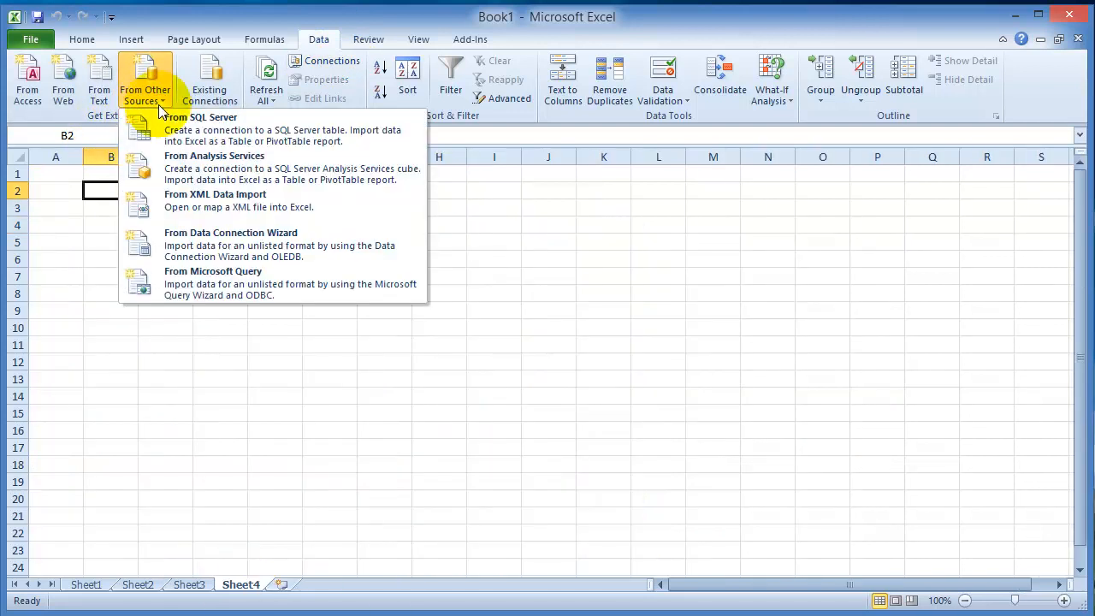
pyautogui.moveTo(182, 136)
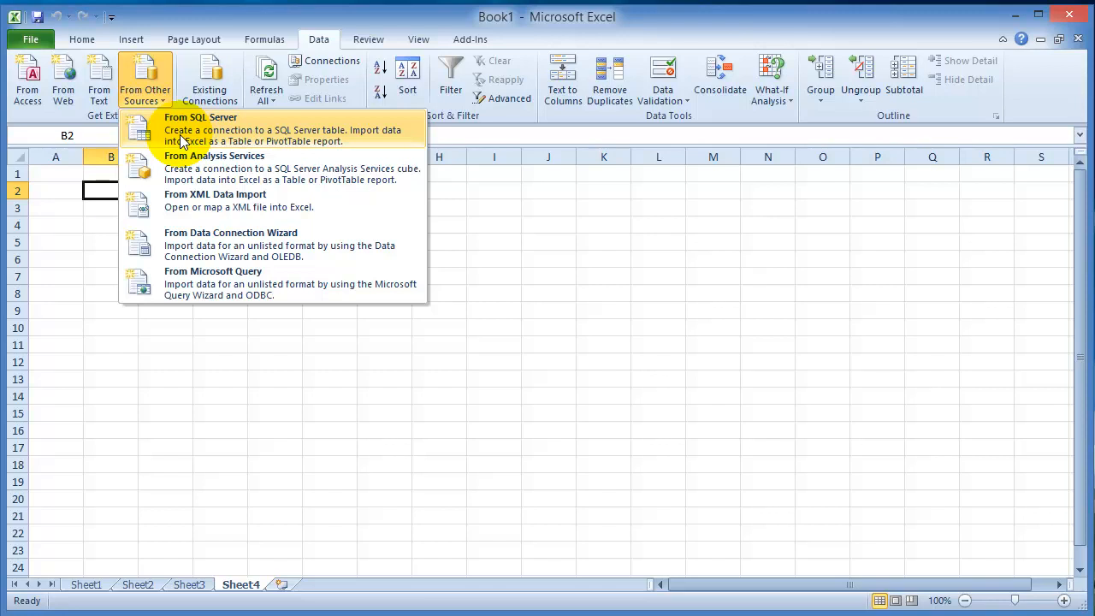
pyautogui.moveTo(197, 141)
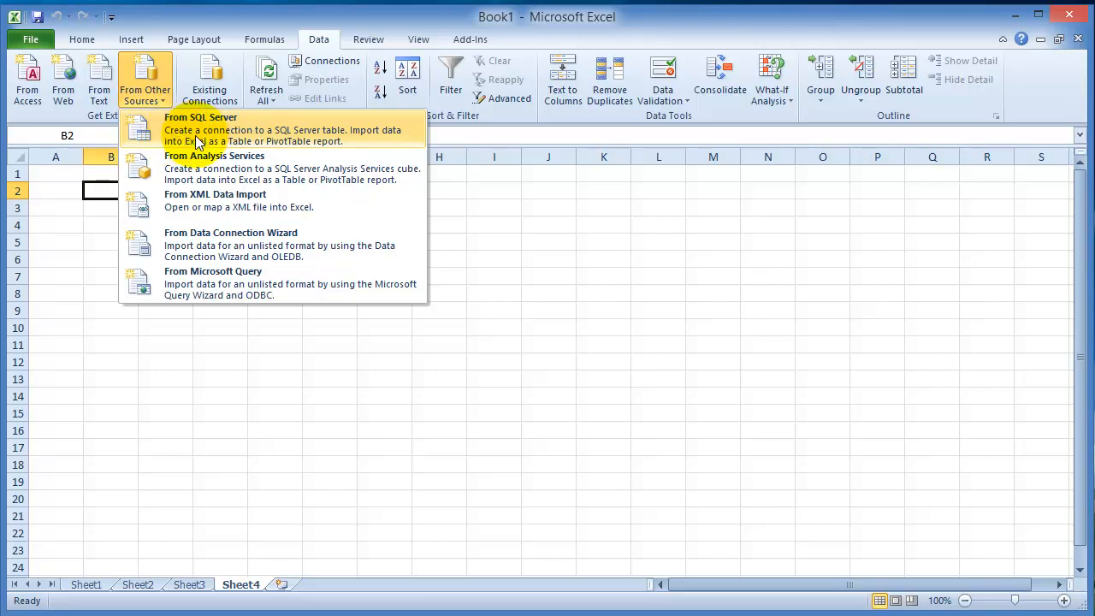
pyautogui.moveTo(182, 134)
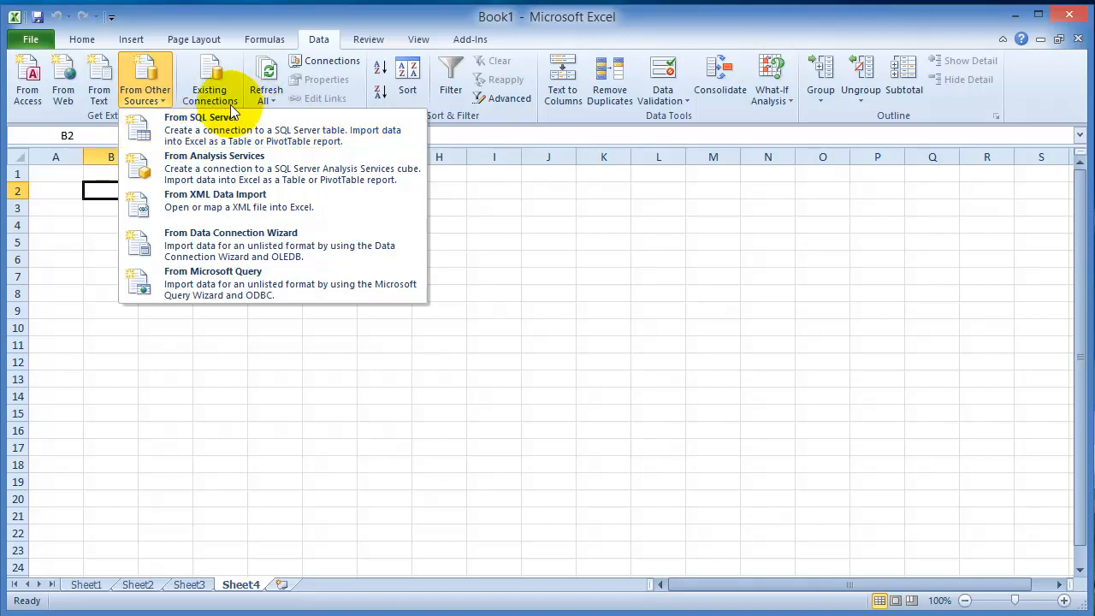
# Open the existing MSN MoneyCentral Investor Stock Quotes connection
pyautogui.click(209, 77)
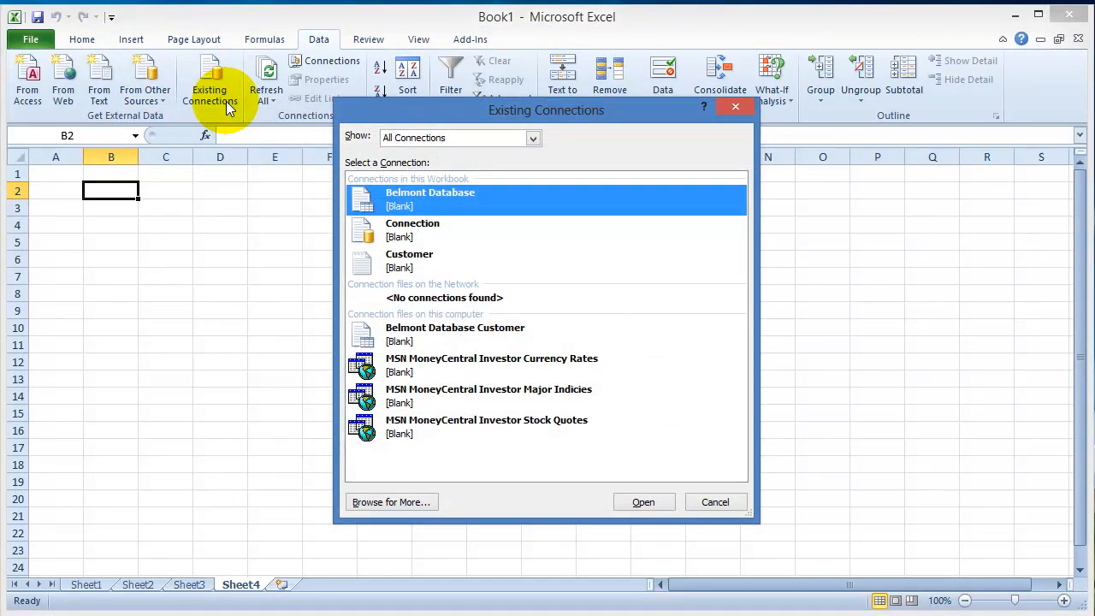
pyautogui.moveTo(518, 409)
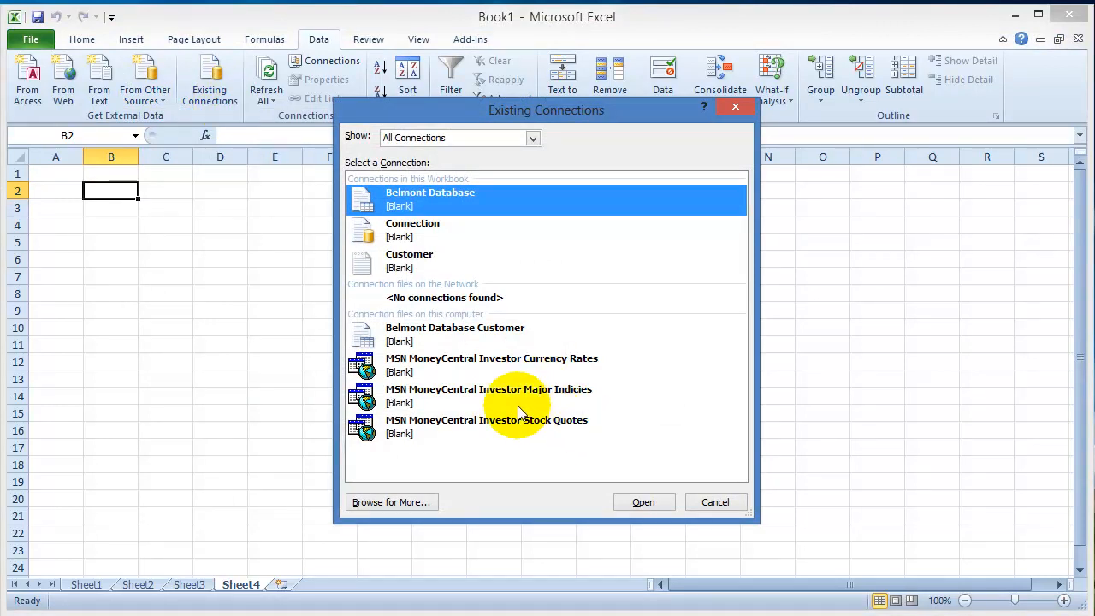
pyautogui.moveTo(459, 425)
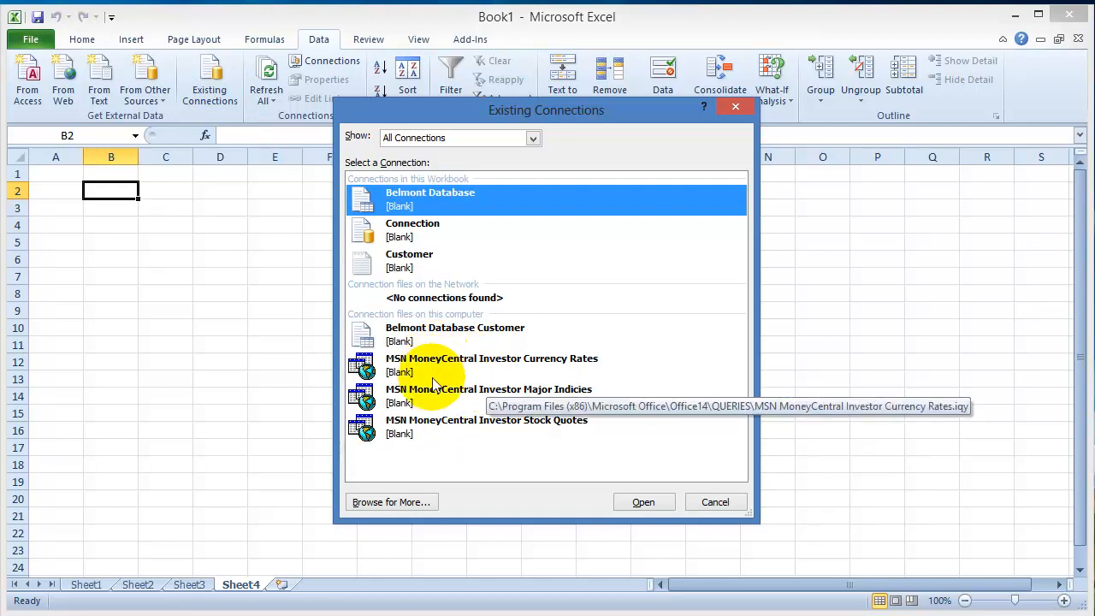
pyautogui.click(486, 426)
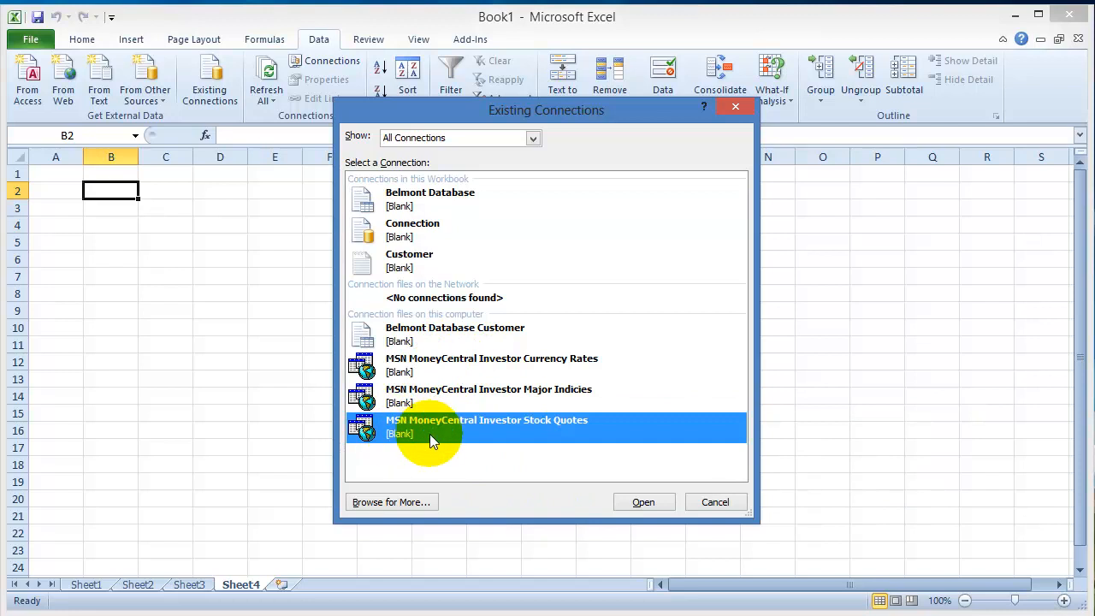
pyautogui.moveTo(457, 430)
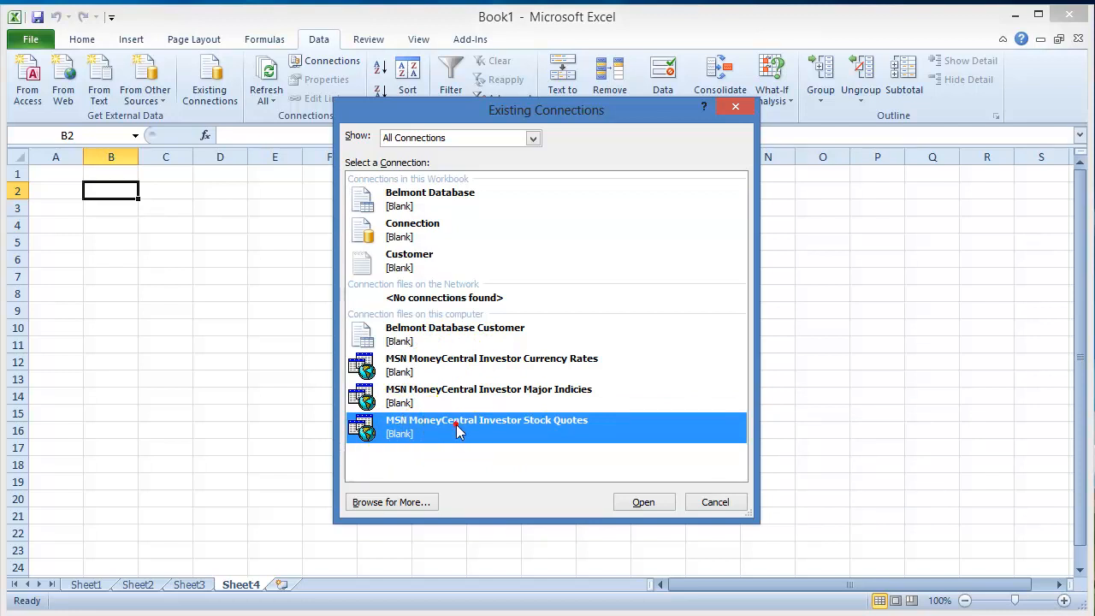
pyautogui.click(643, 501)
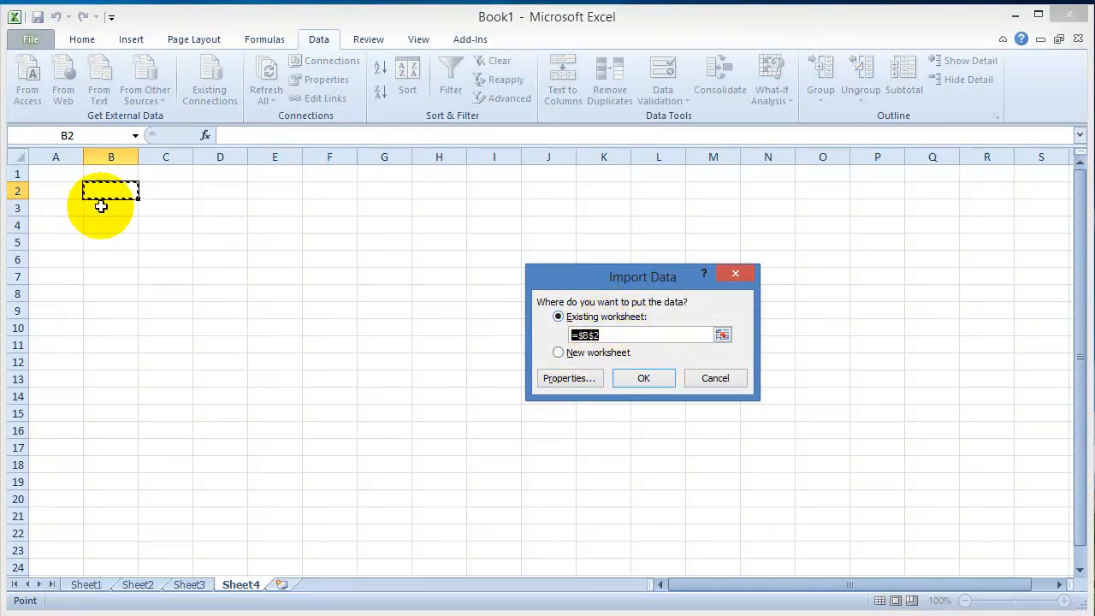
# Place the stock quotes import at cell B2 and enter msft as the symbol
pyautogui.click(643, 378)
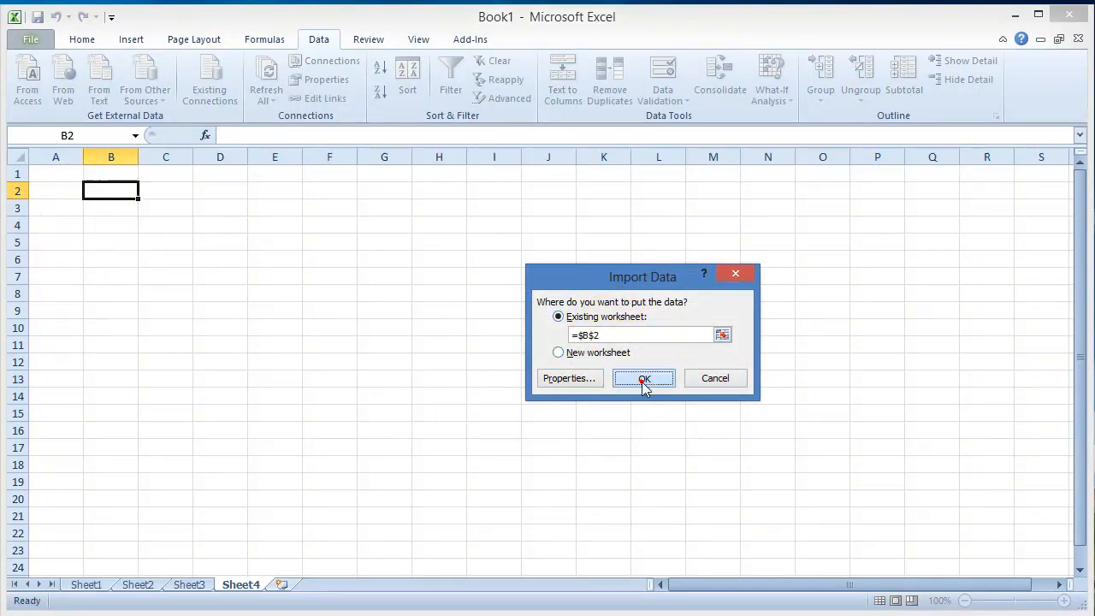
pyautogui.click(643, 378)
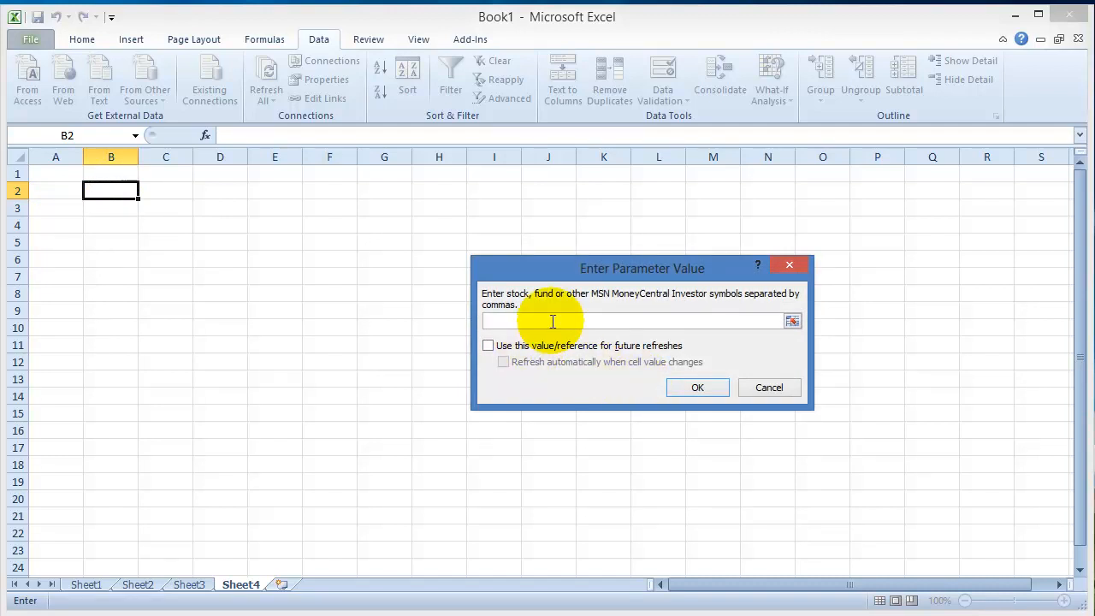
pyautogui.click(552, 321)
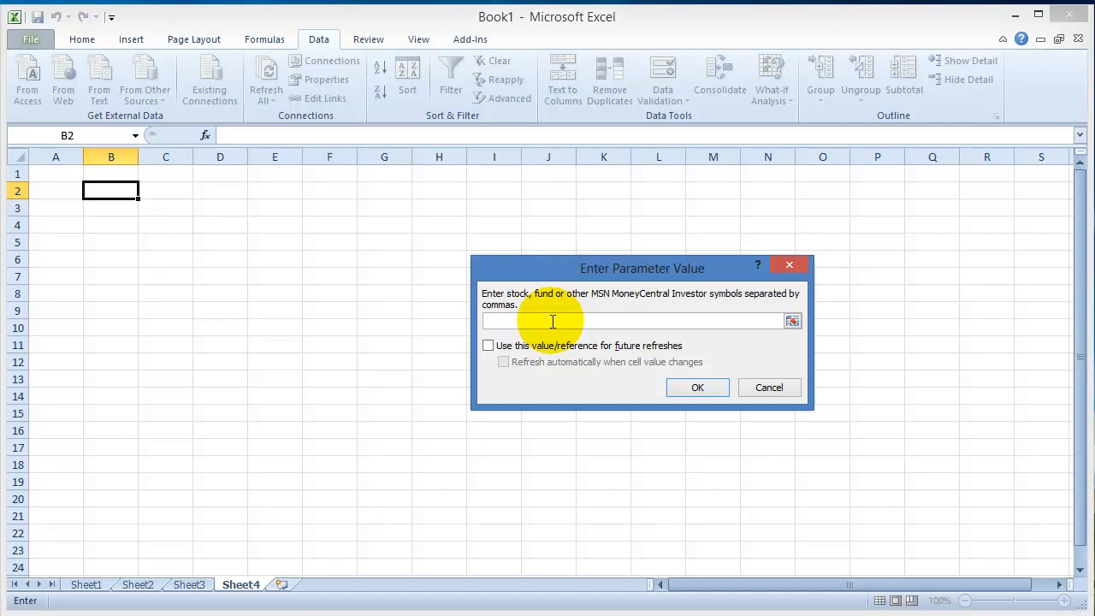
pyautogui.write('msft')
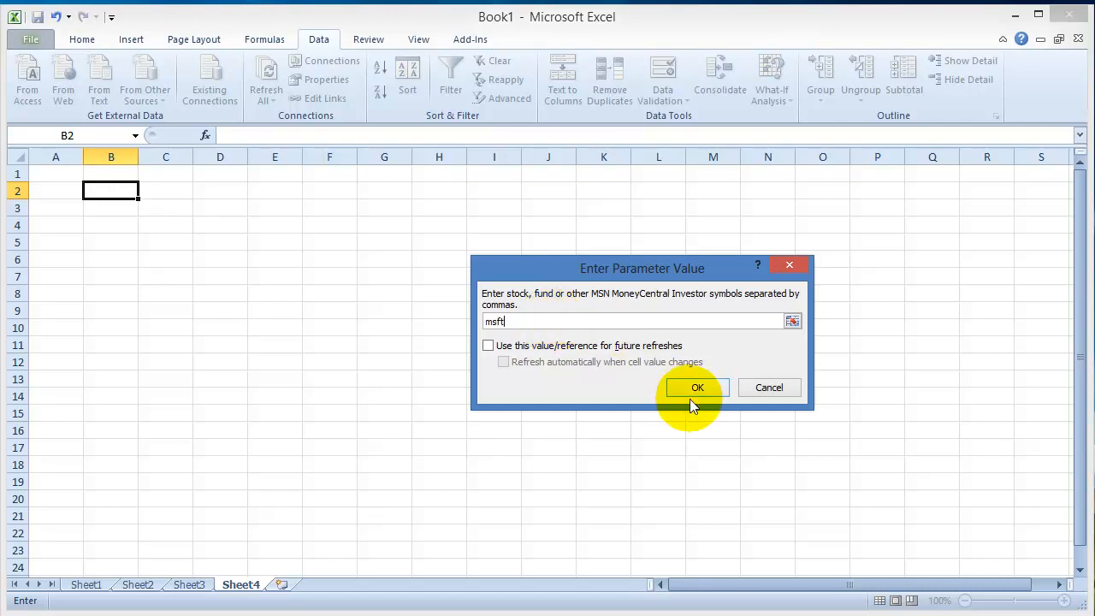
# Import the msft MSN quote into Sheet4, check Last and Previous Close, and add Sheet5
pyautogui.click(696, 387)
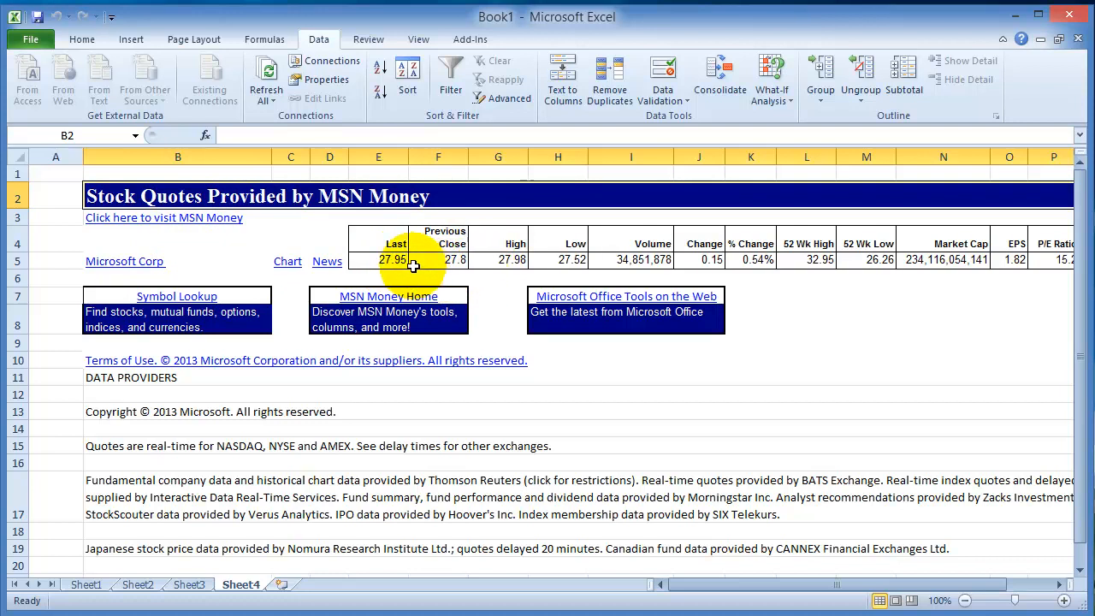
pyautogui.click(378, 260)
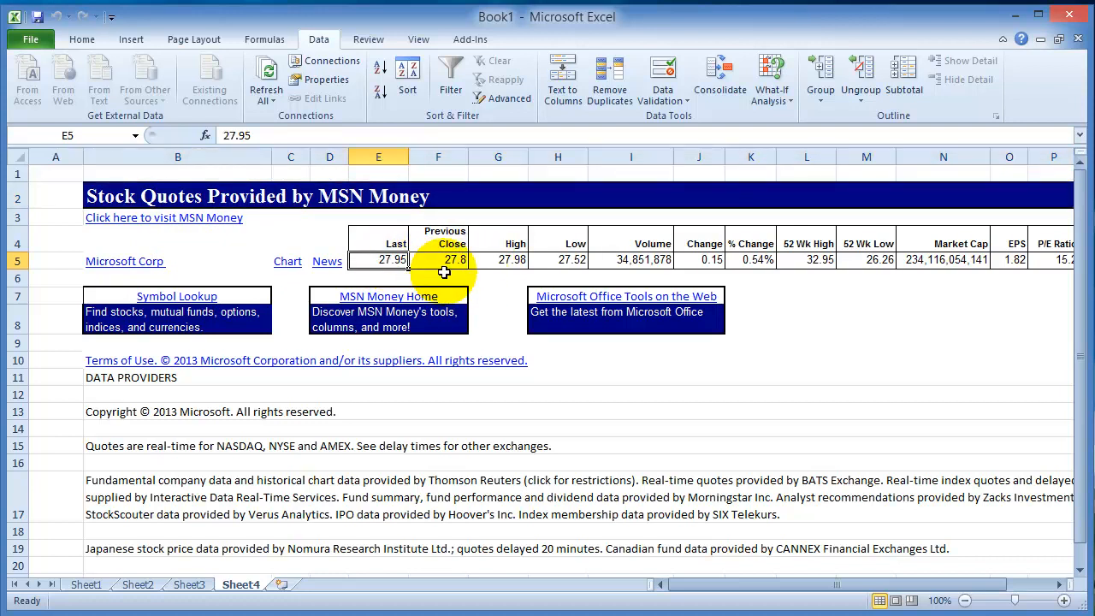
pyautogui.click(438, 260)
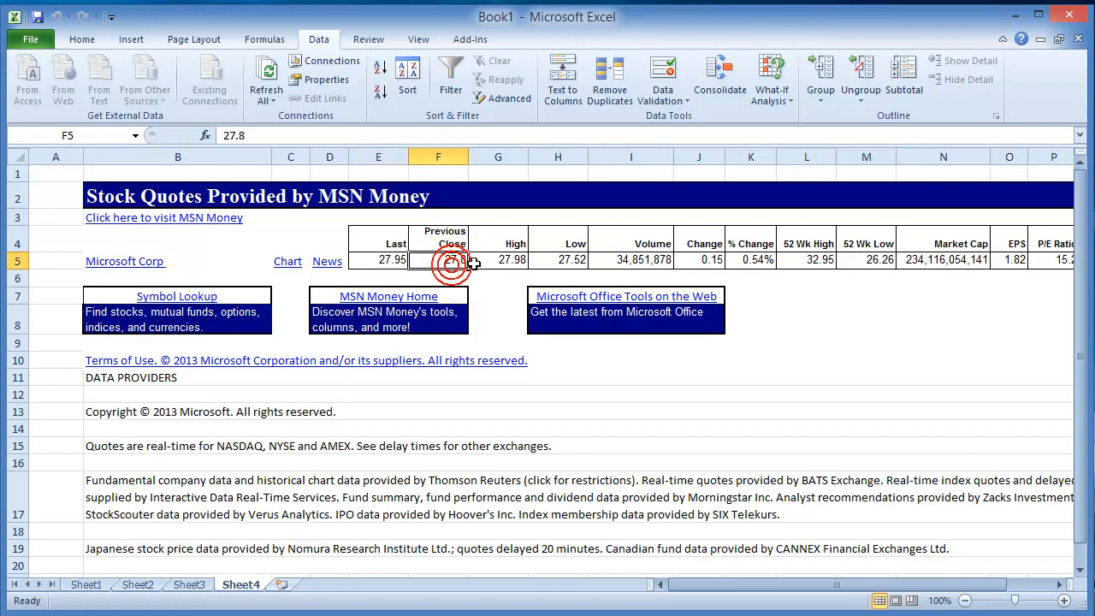
pyautogui.click(557, 260)
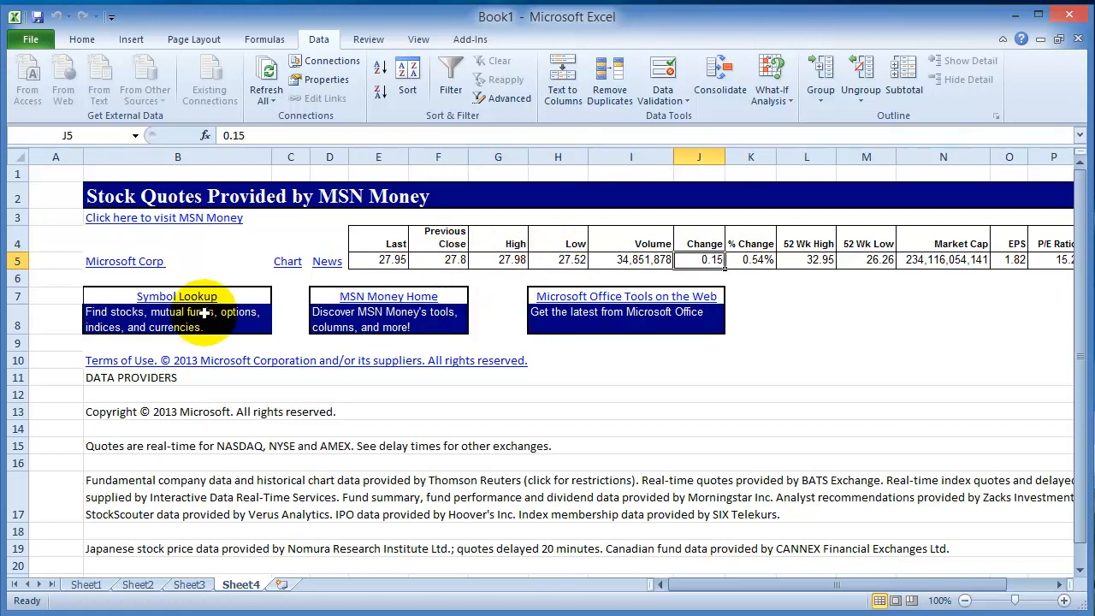
pyautogui.moveTo(284, 565)
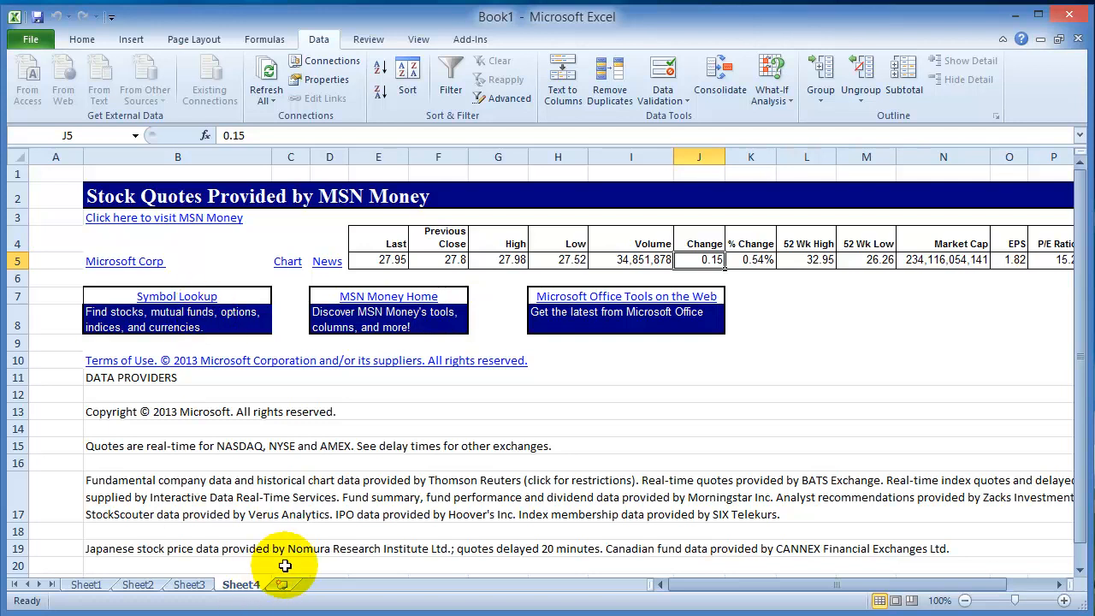
pyautogui.click(332, 584)
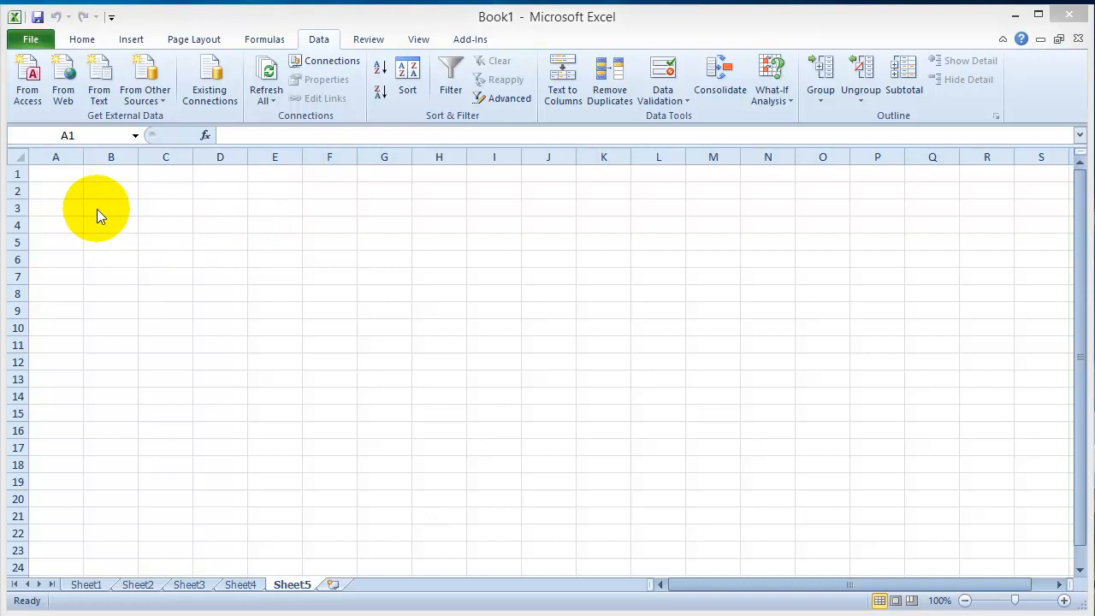
# Import MSN quotes for msft, goog and aapl at C3, saving symbols with auto-refresh
pyautogui.click(209, 81)
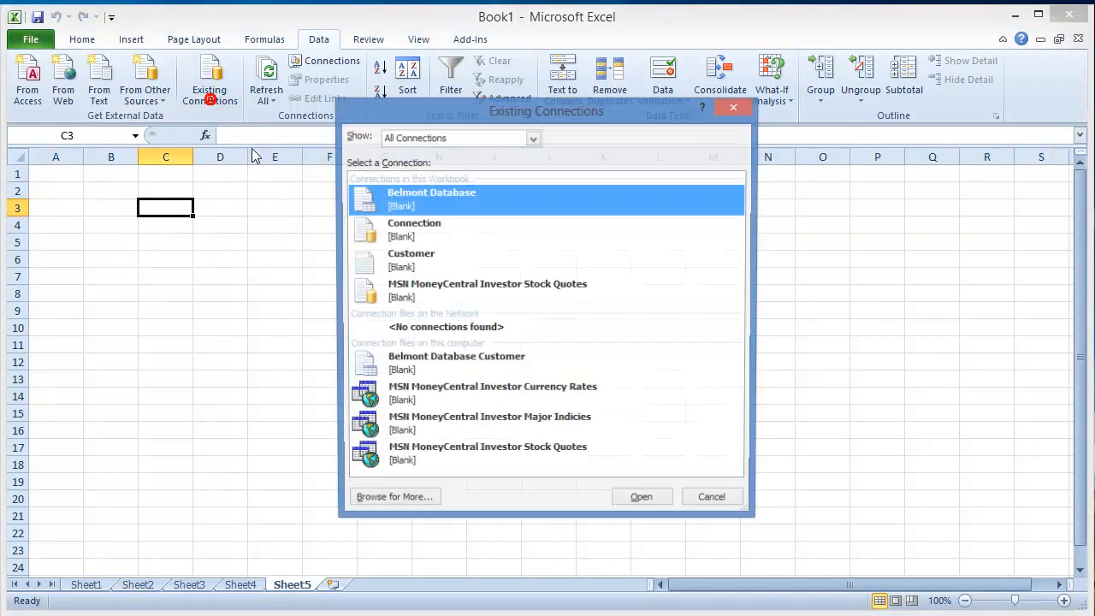
pyautogui.click(640, 496)
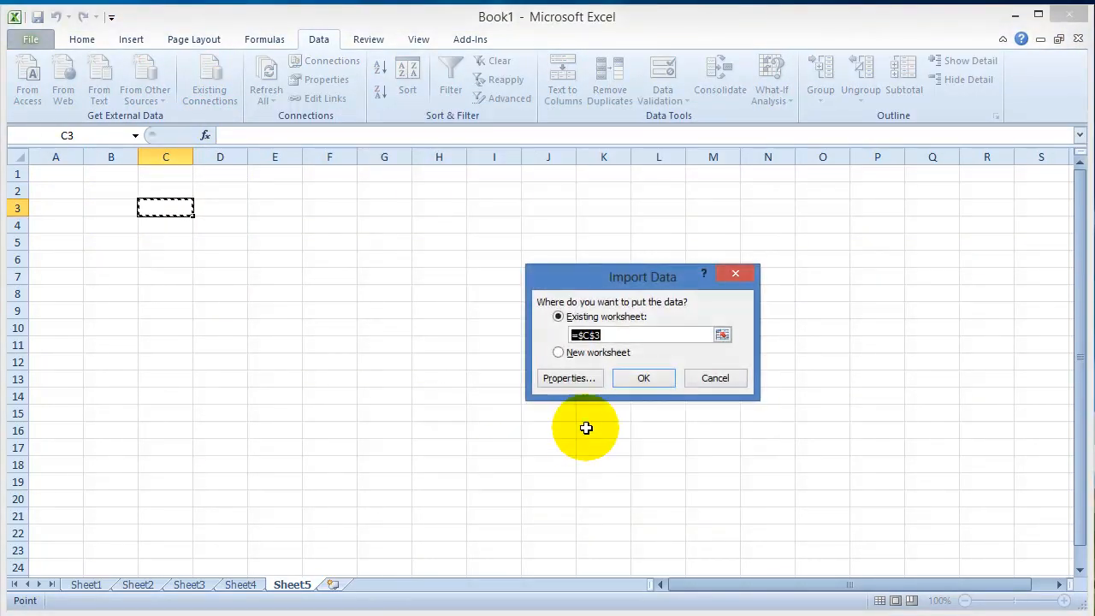
pyautogui.click(643, 377)
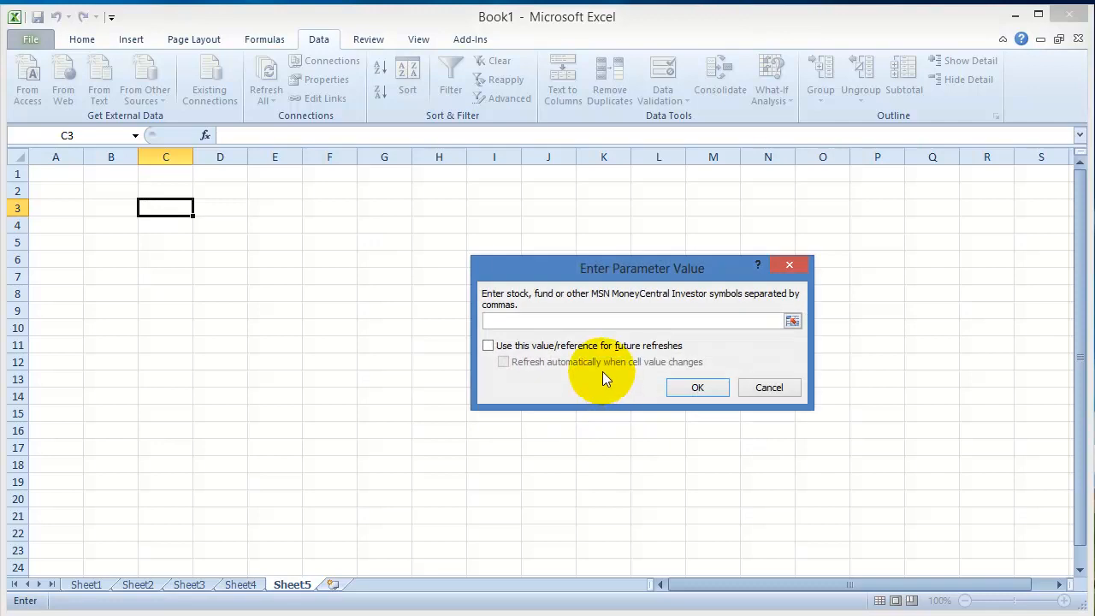
pyautogui.write('msft,')
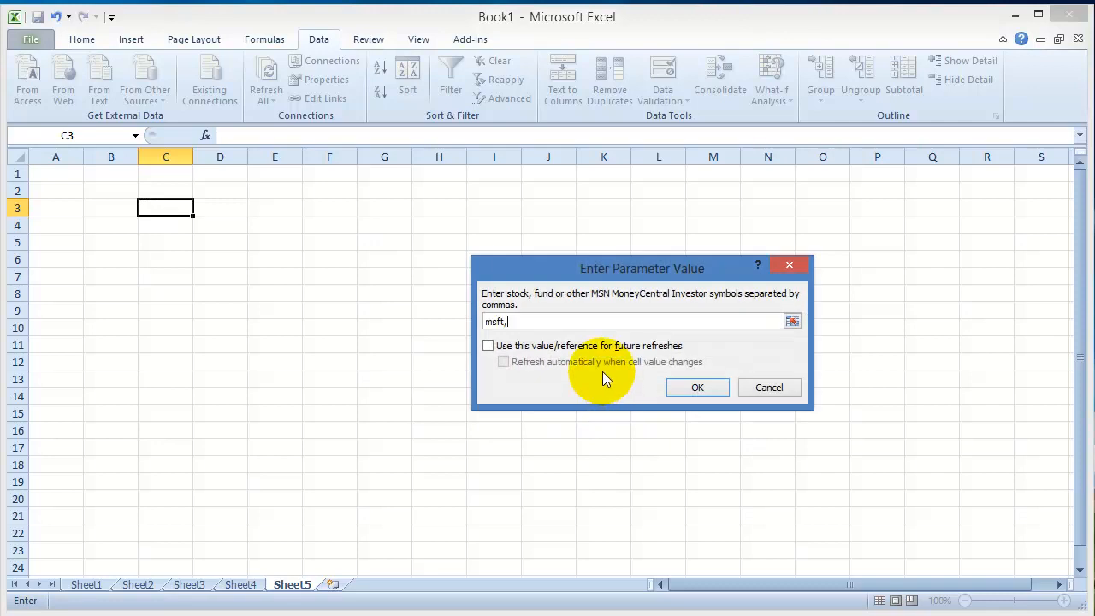
pyautogui.write('goog,aapl')
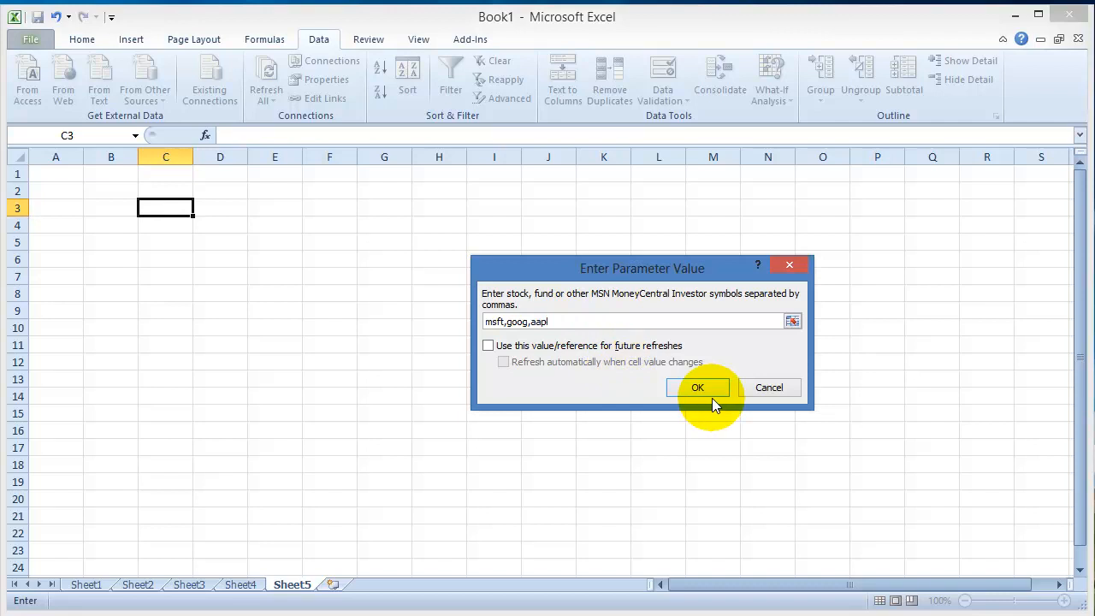
pyautogui.click(488, 345)
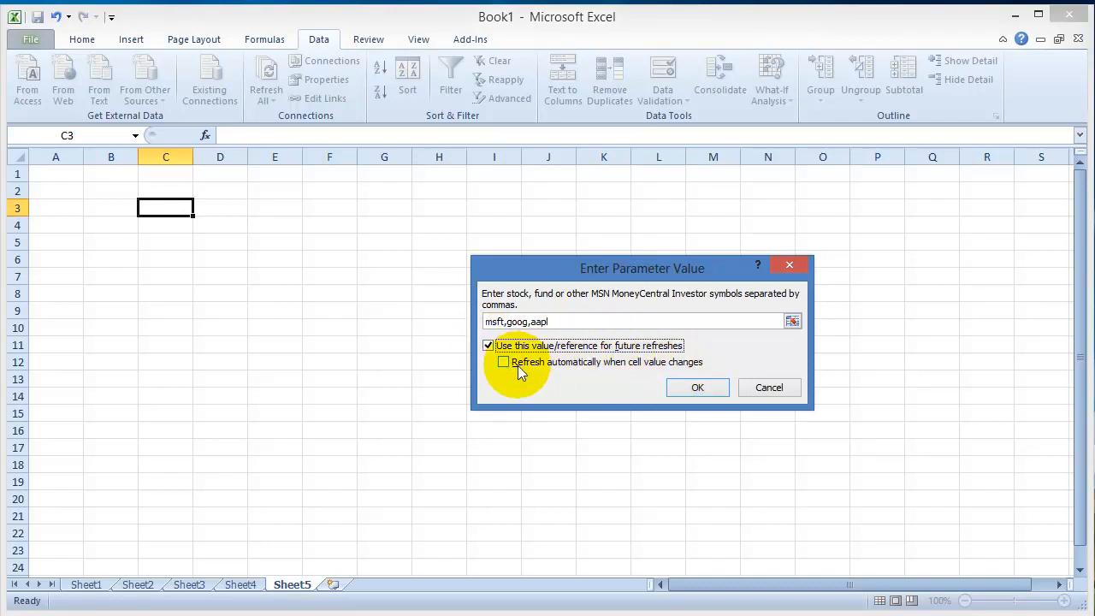
pyautogui.click(503, 362)
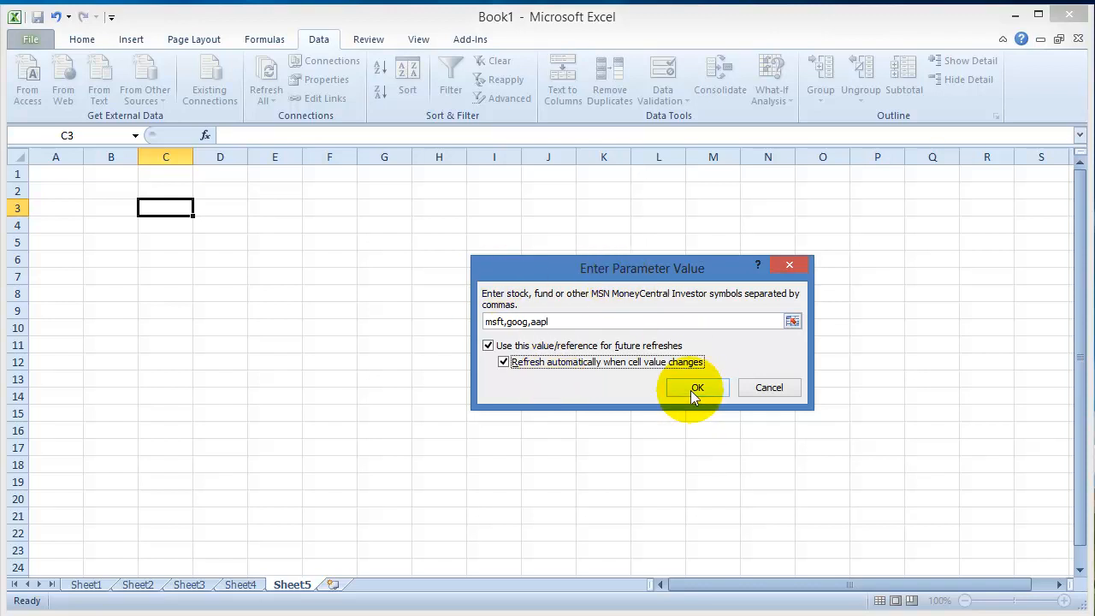
pyautogui.click(696, 387)
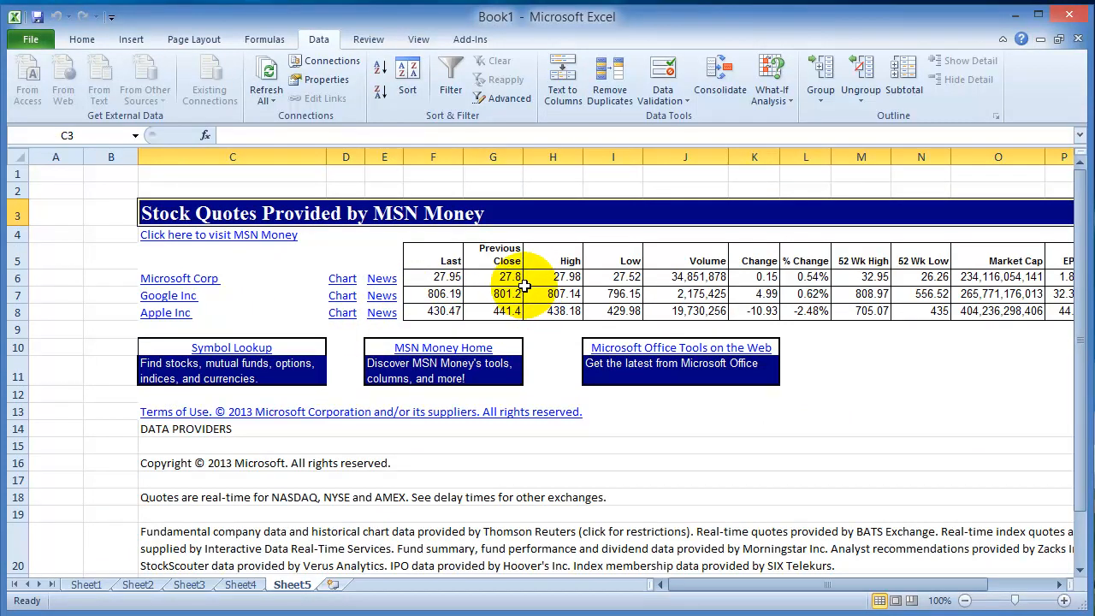
# Check Apple's Market Cap and Google's Previous Close on Sheet5, then return to Sheet4
pyautogui.click(997, 311)
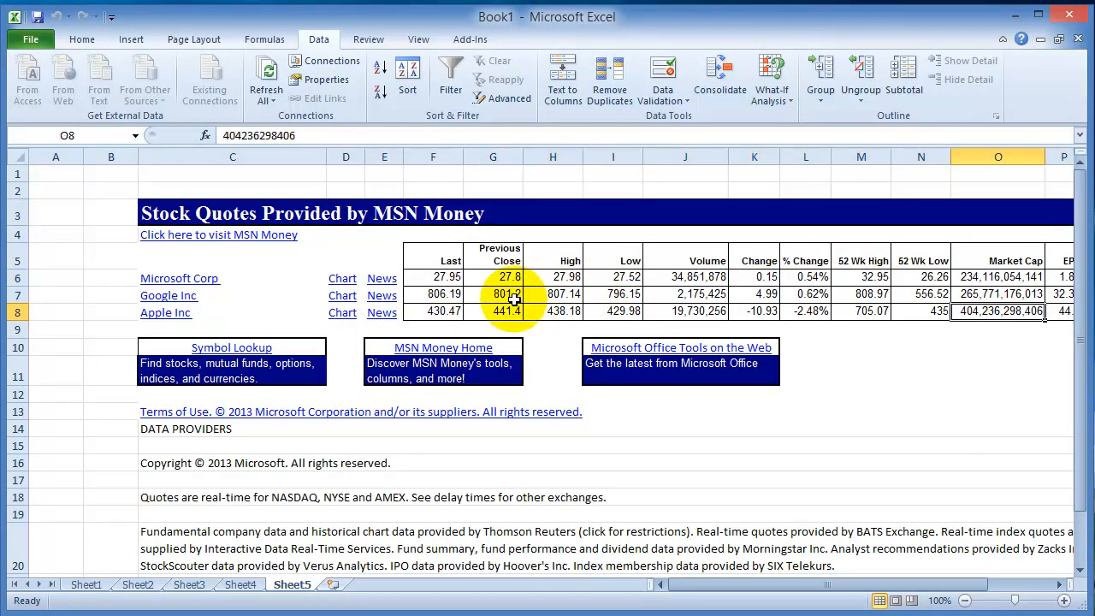
pyautogui.click(493, 293)
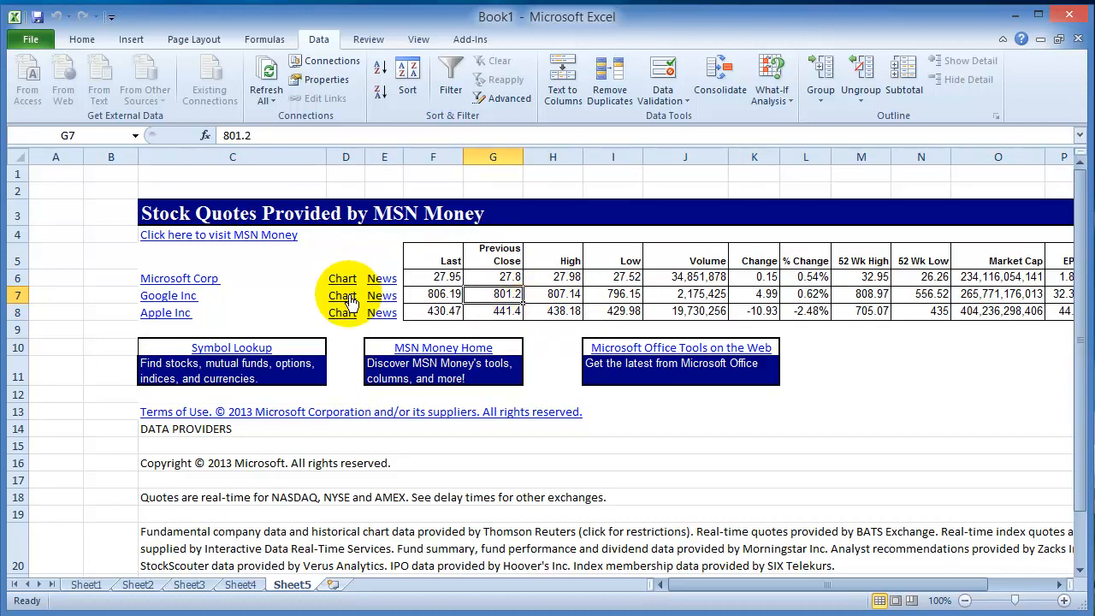
pyautogui.moveTo(343, 295)
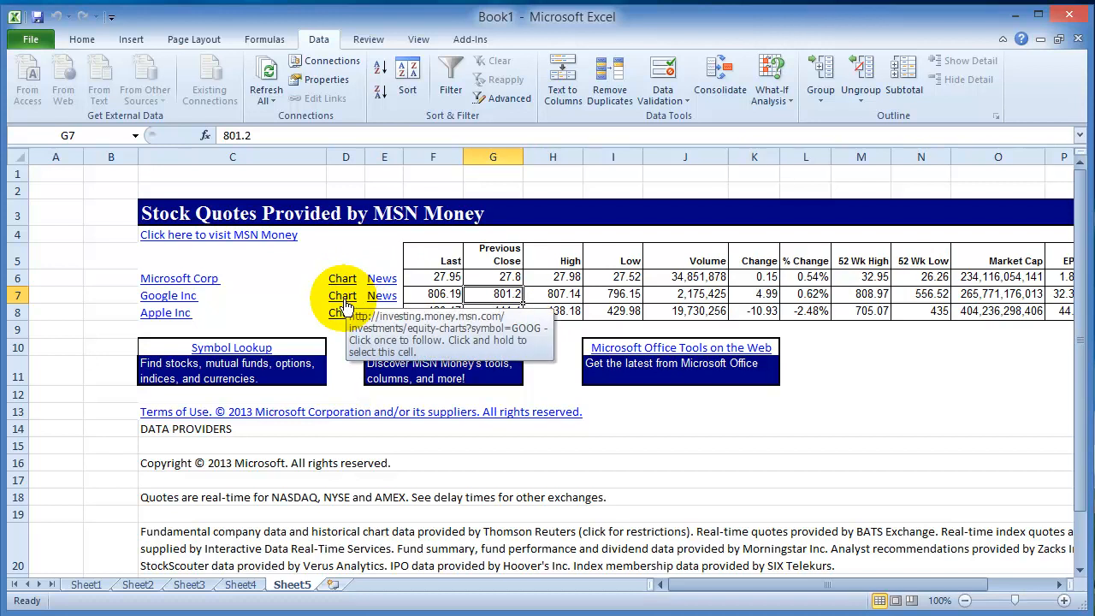
pyautogui.scroll(-3)
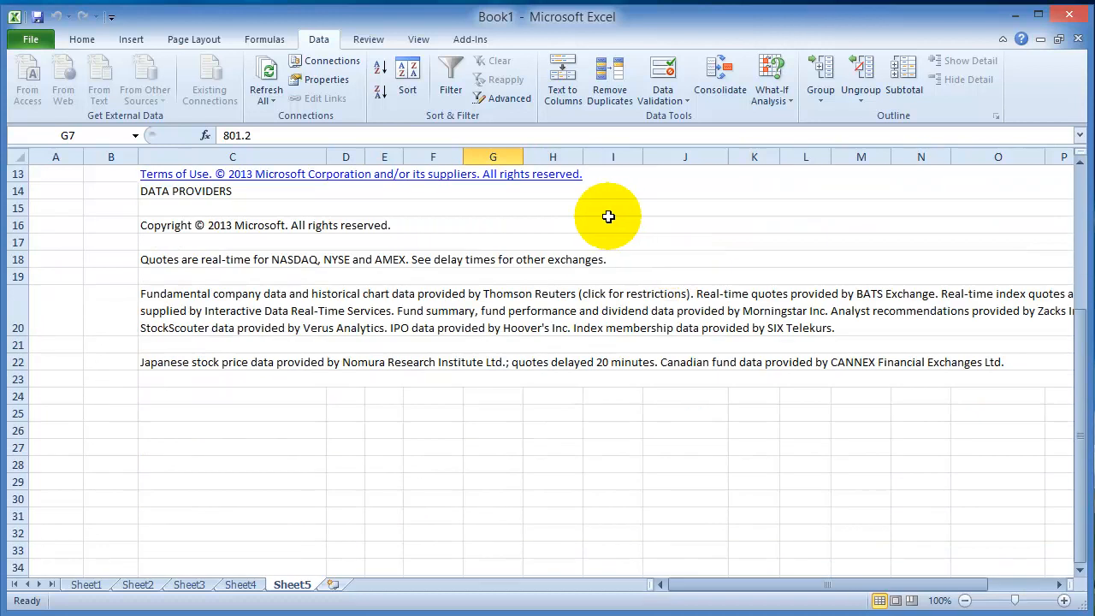
pyautogui.click(264, 38)
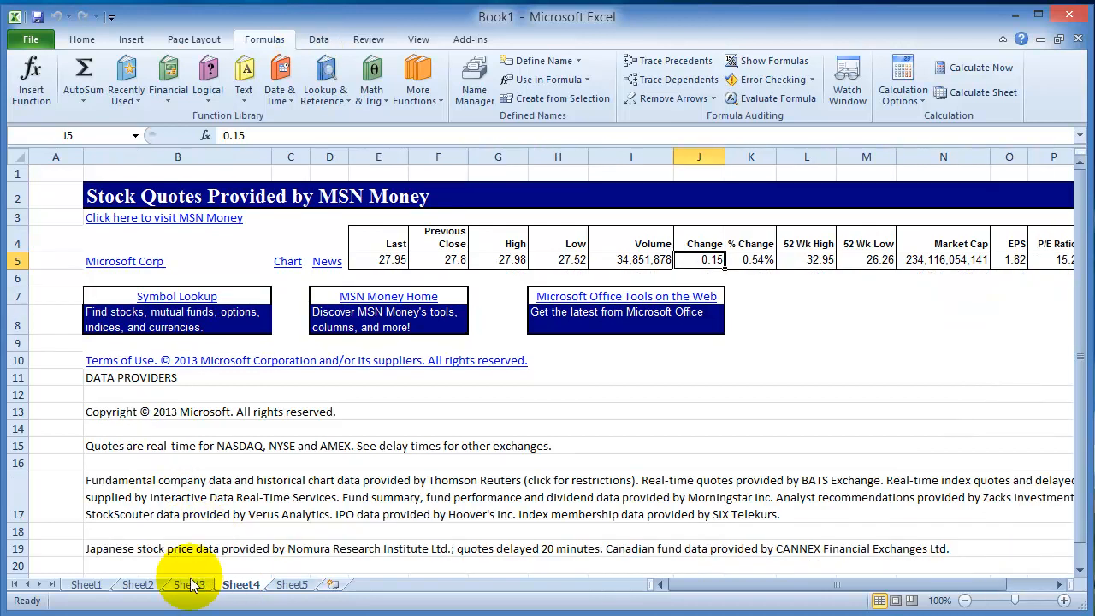
# Sort Sheet3's customer list A to Z by the first-name column C
pyautogui.click(188, 585)
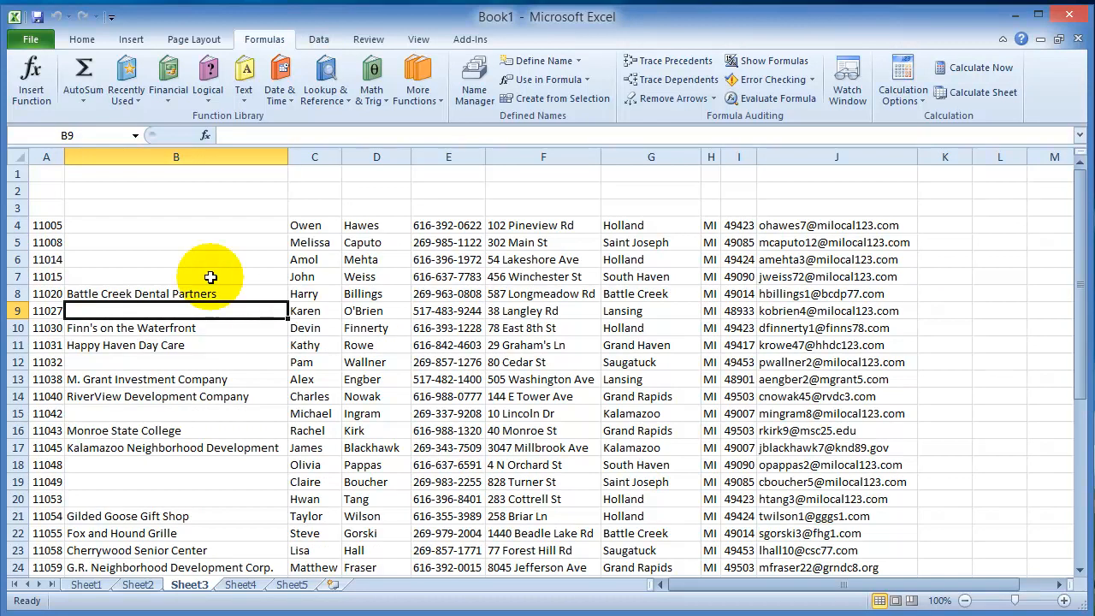
pyautogui.click(175, 293)
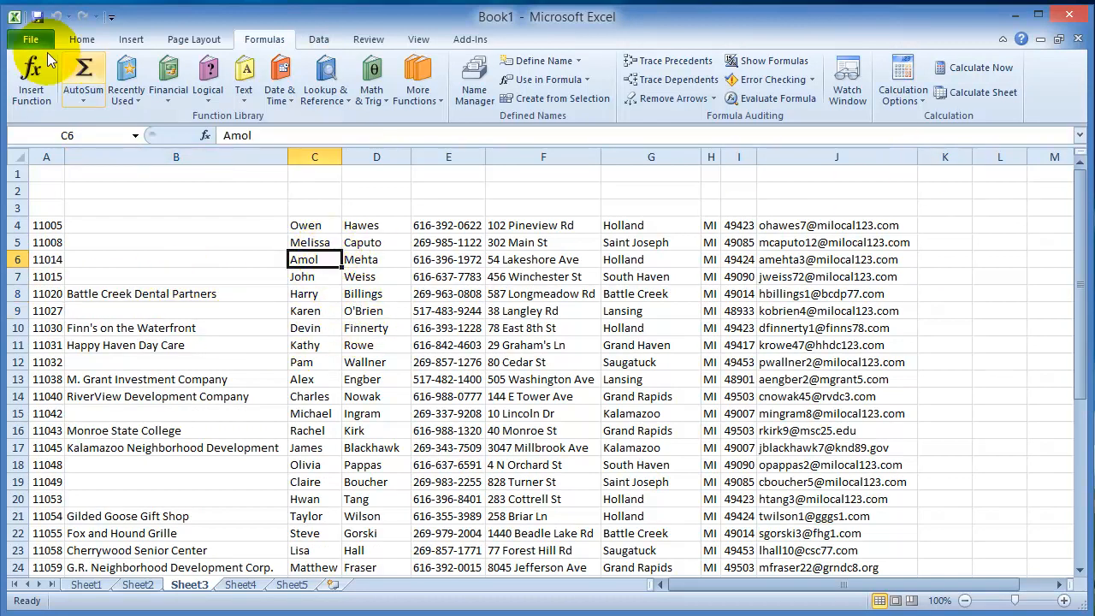
pyautogui.click(81, 38)
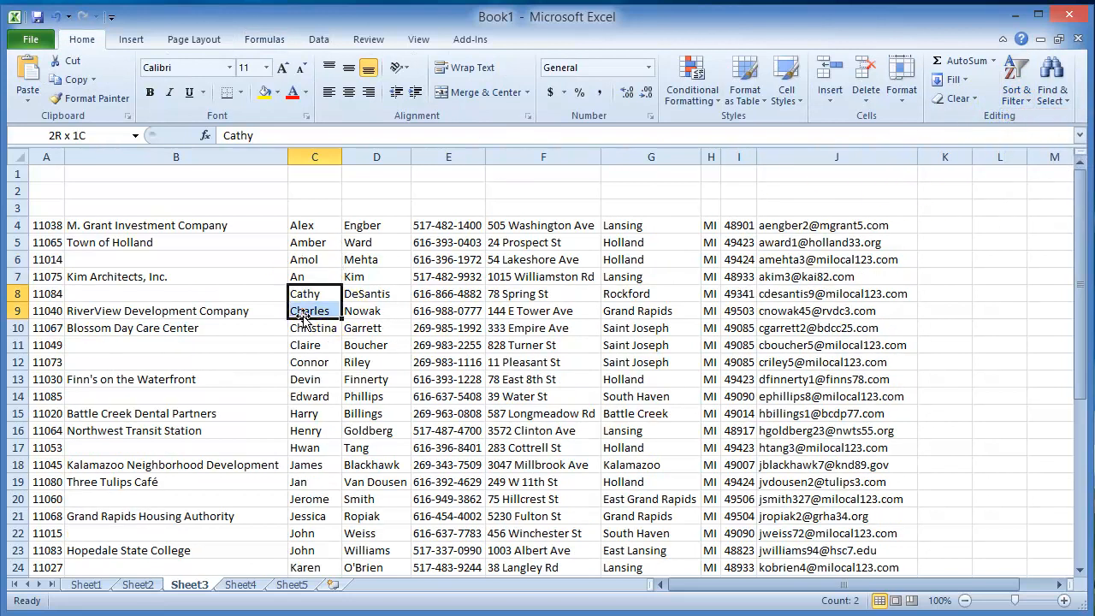
pyautogui.scroll(-3)
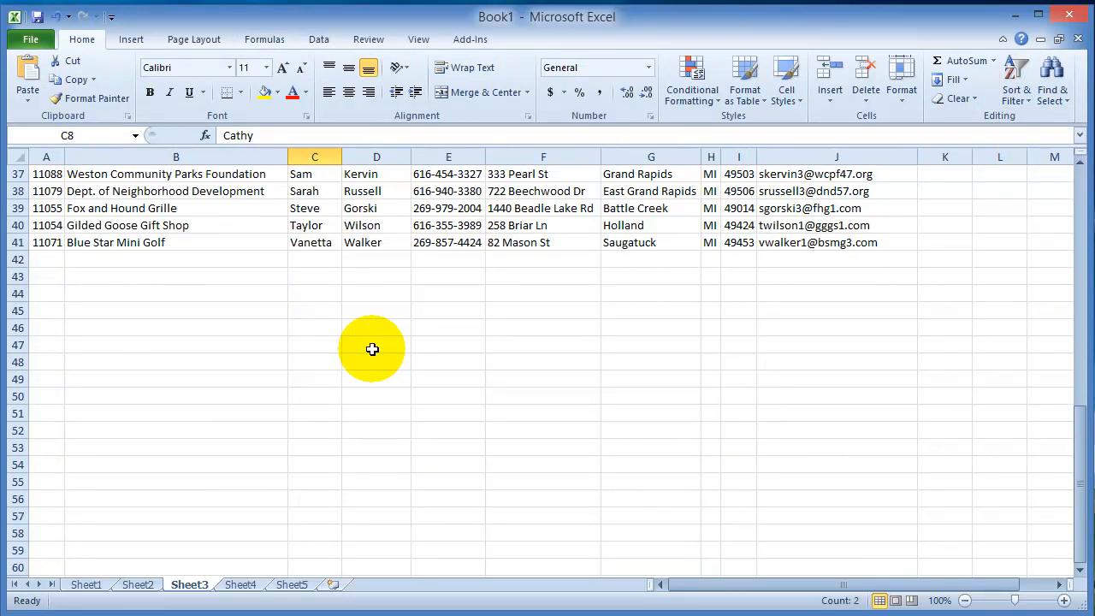